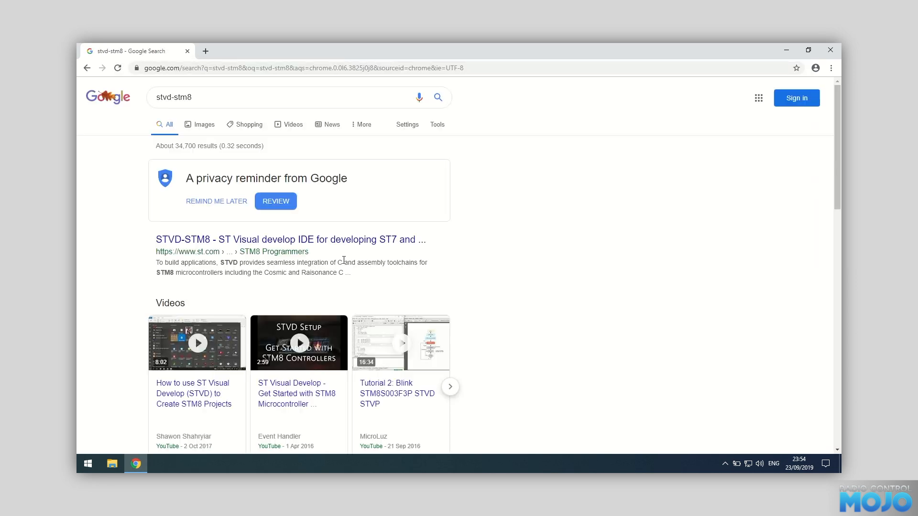
{"action": "mouse_move", "coordinate": [344, 244]}
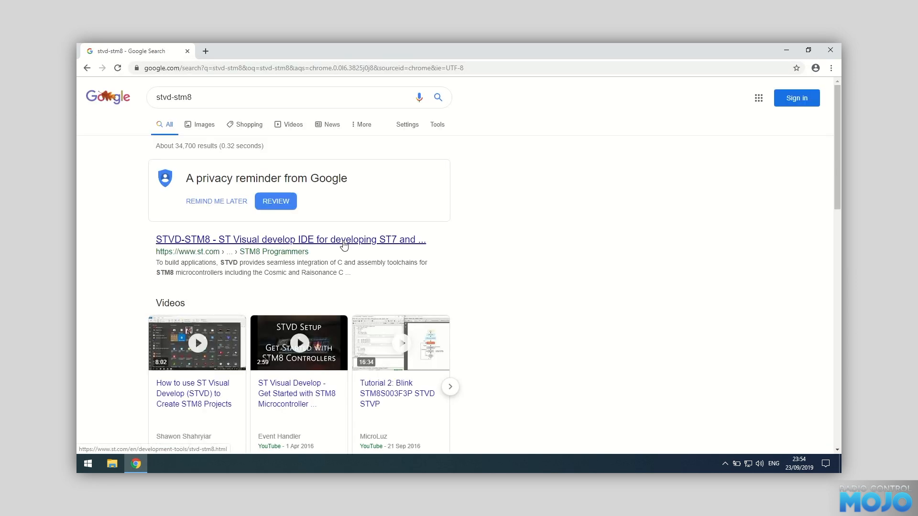
Request the STVD-STM8 software from its product page and accept the licence agreement
{"action": "left_click", "coordinate": [290, 239]}
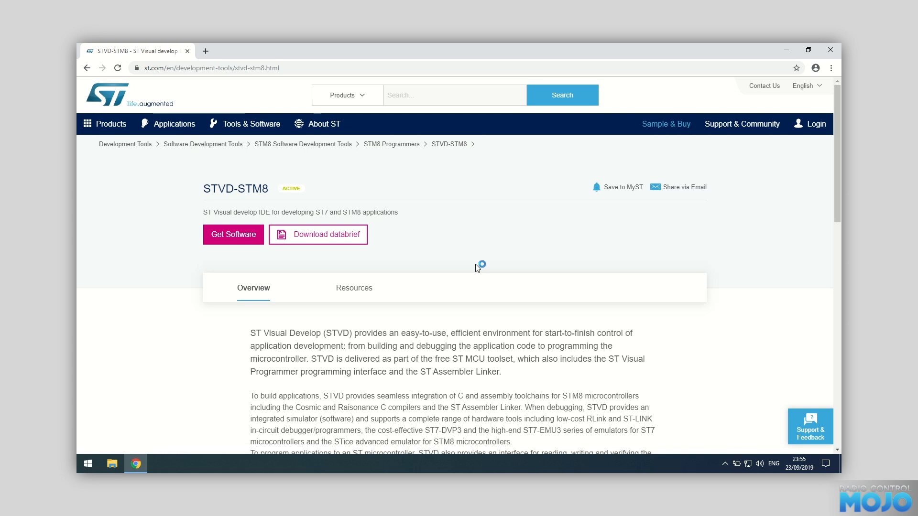
{"action": "left_click", "coordinate": [234, 234]}
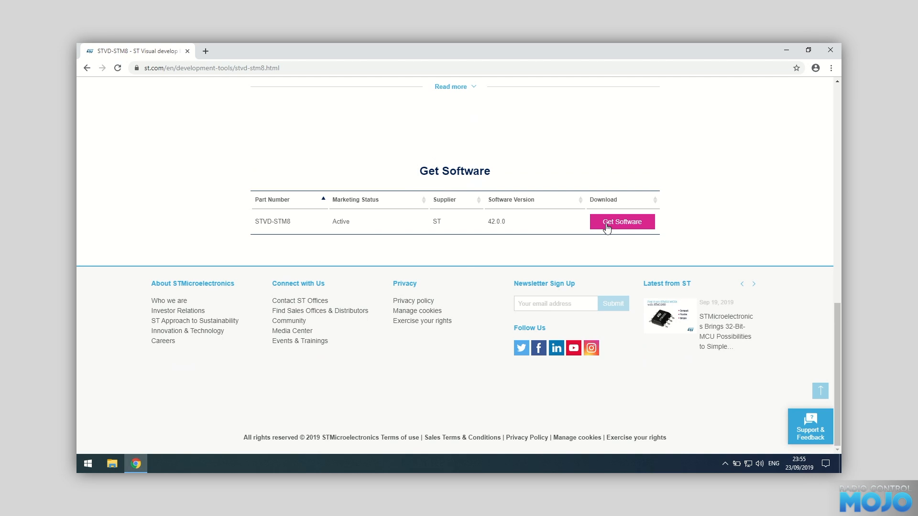
{"action": "left_click", "coordinate": [622, 221]}
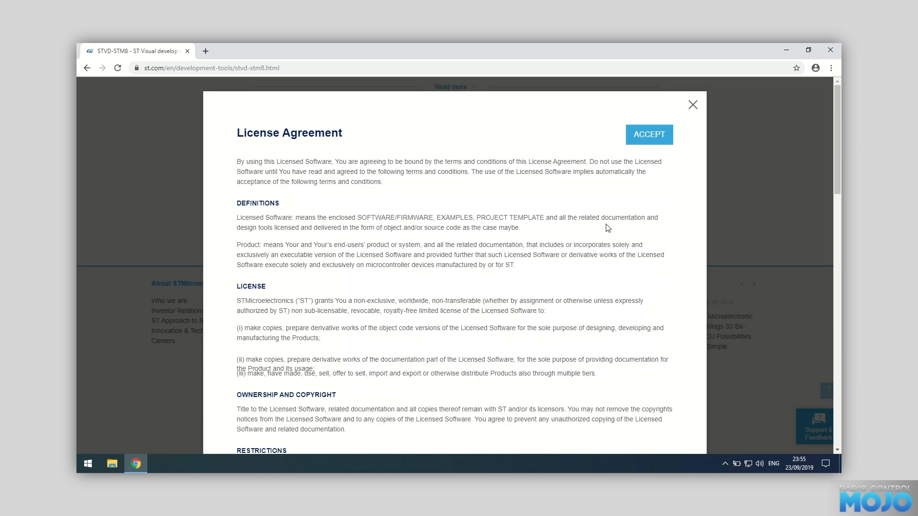
{"action": "left_click", "coordinate": [648, 134]}
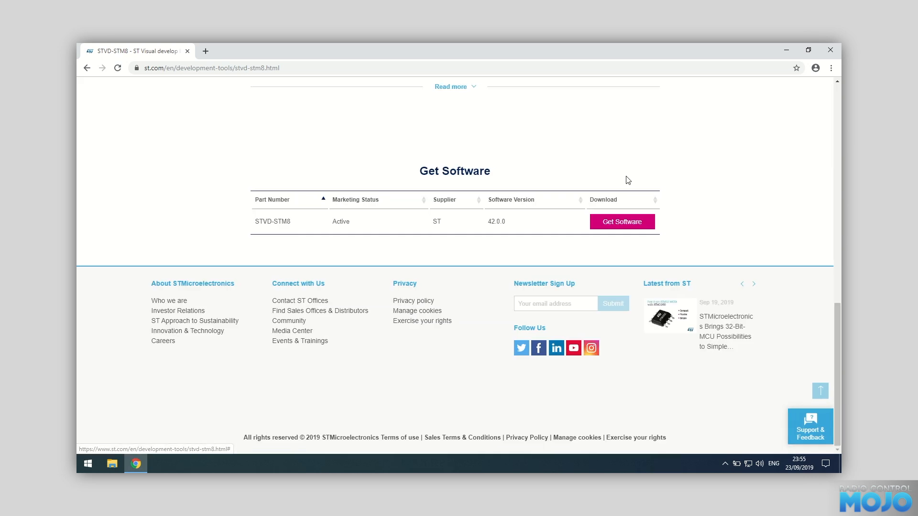
Fill in first name 'joe' and e-mail, agree to the terms and submit the download request
{"action": "left_click", "coordinate": [622, 221]}
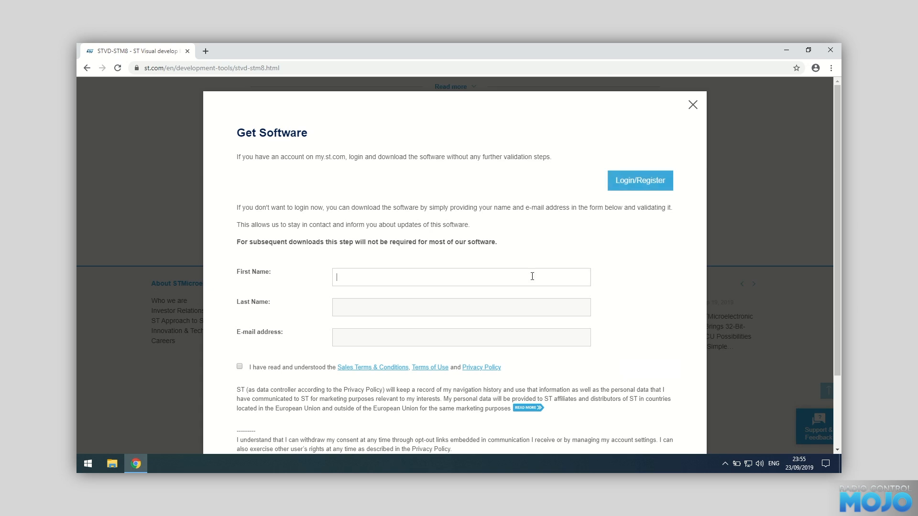
{"action": "type", "text": "joe"}
{"action": "left_click", "coordinate": [461, 307]}
{"action": "type", "text": "bloggs"}
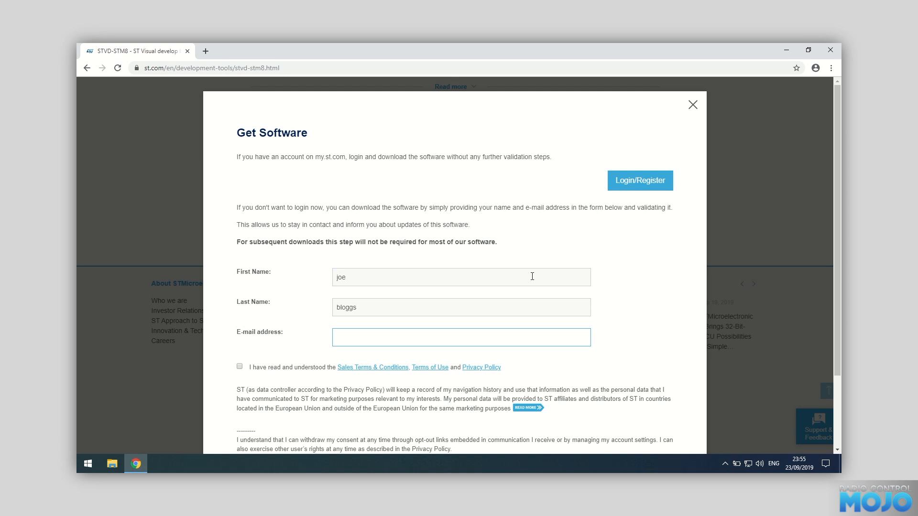
{"action": "left_click", "coordinate": [461, 337]}
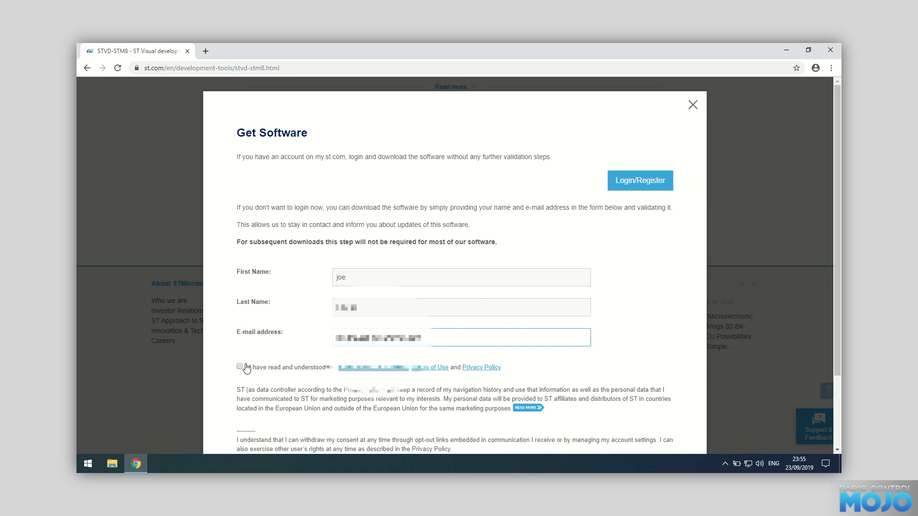
{"action": "left_click", "coordinate": [240, 366]}
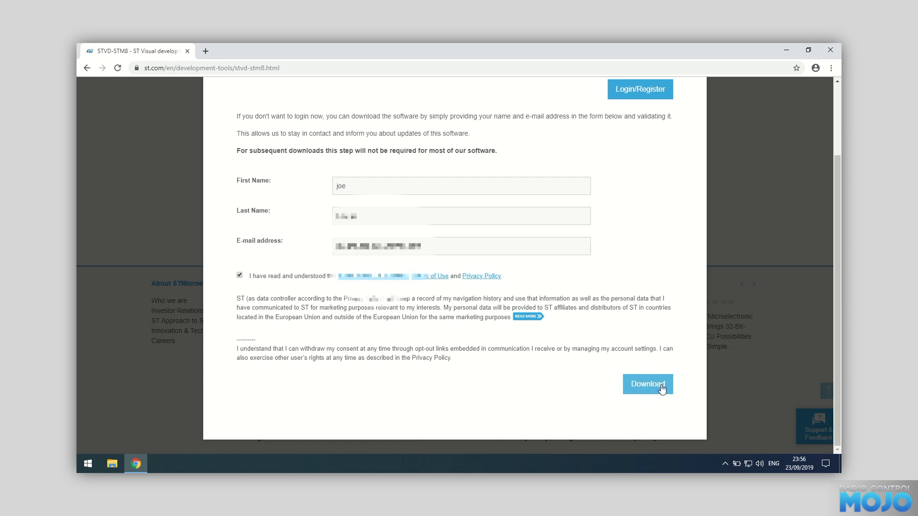
{"action": "left_click", "coordinate": [647, 385]}
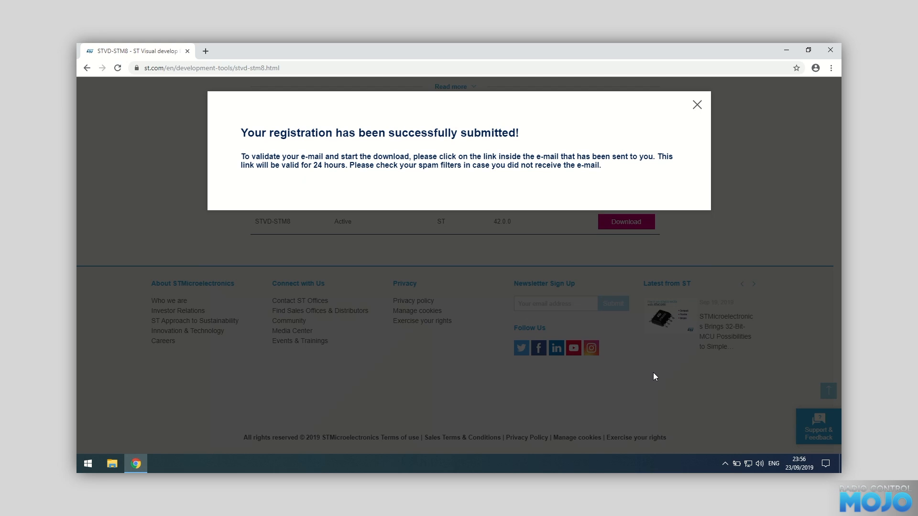
{"action": "mouse_move", "coordinate": [651, 369]}
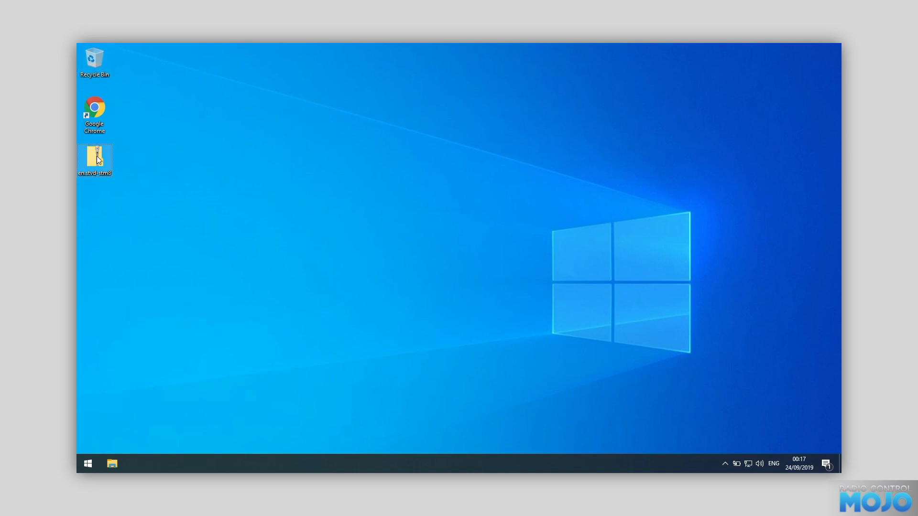
Extract the downloaded en.stvd-stm8 archive into its folder on the Desktop
{"action": "right_click", "coordinate": [95, 157]}
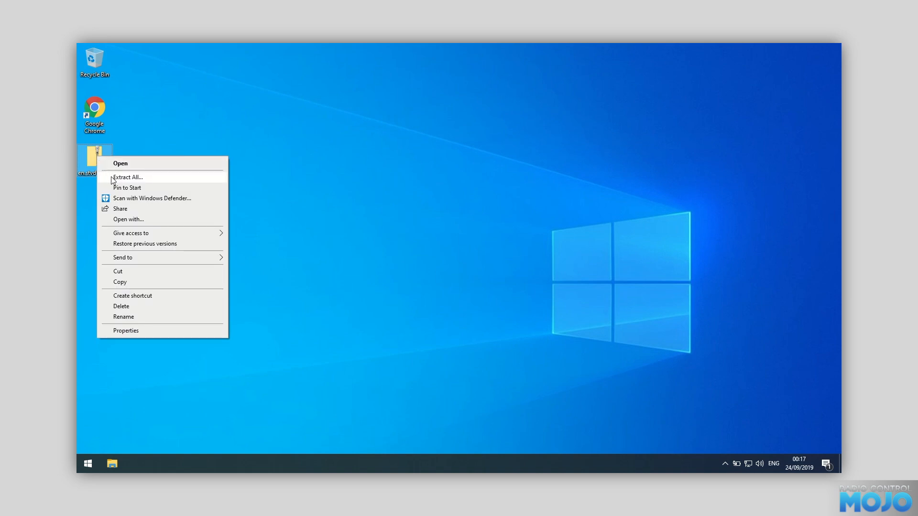
{"action": "left_click", "coordinate": [127, 177]}
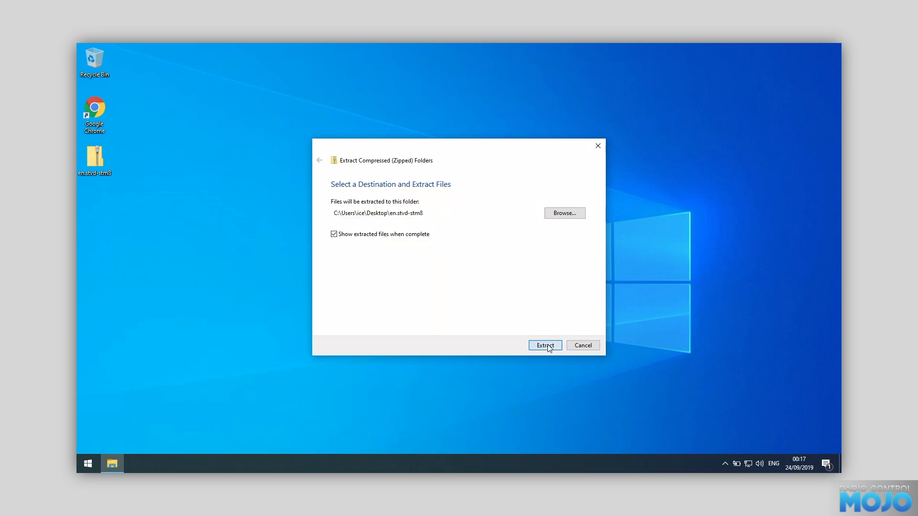
{"action": "left_click", "coordinate": [545, 345]}
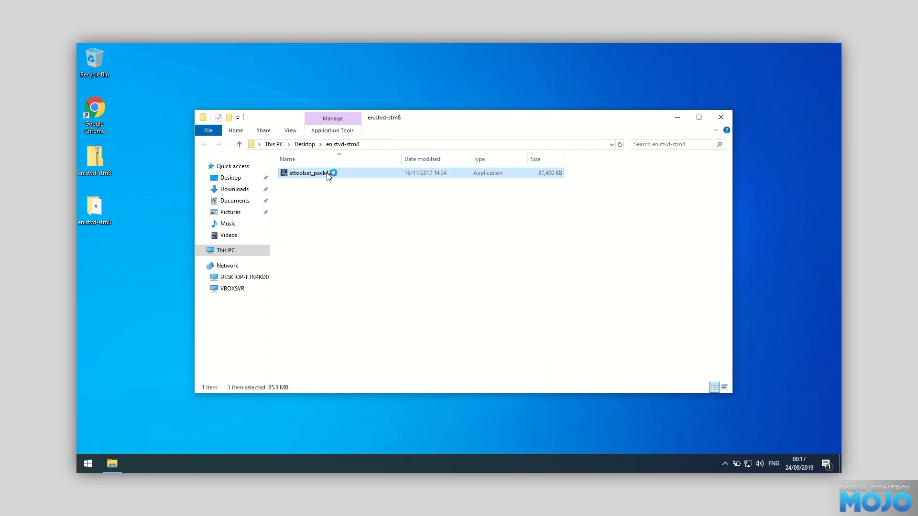
Launch the sttoolset_pack42 installer, allowing UAC and dismissing the Acrobat Reader warning
{"action": "double_click", "coordinate": [307, 173]}
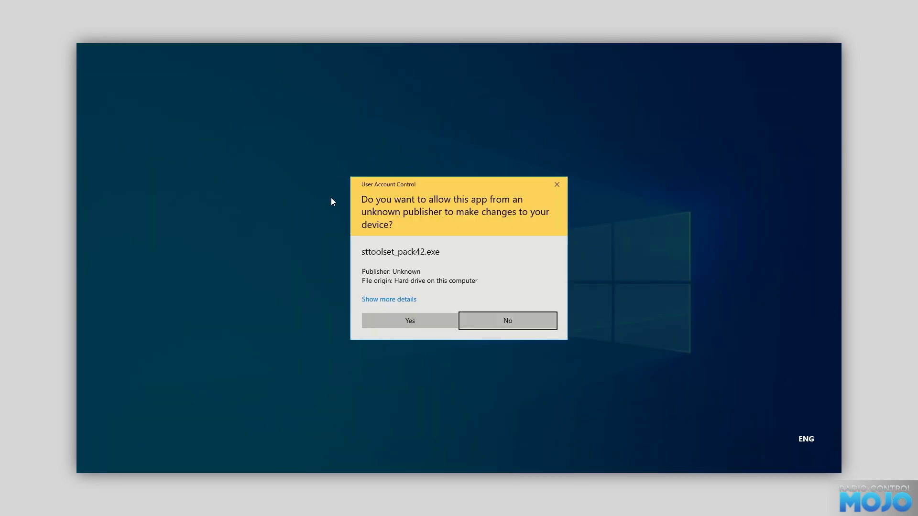
{"action": "mouse_move", "coordinate": [409, 320]}
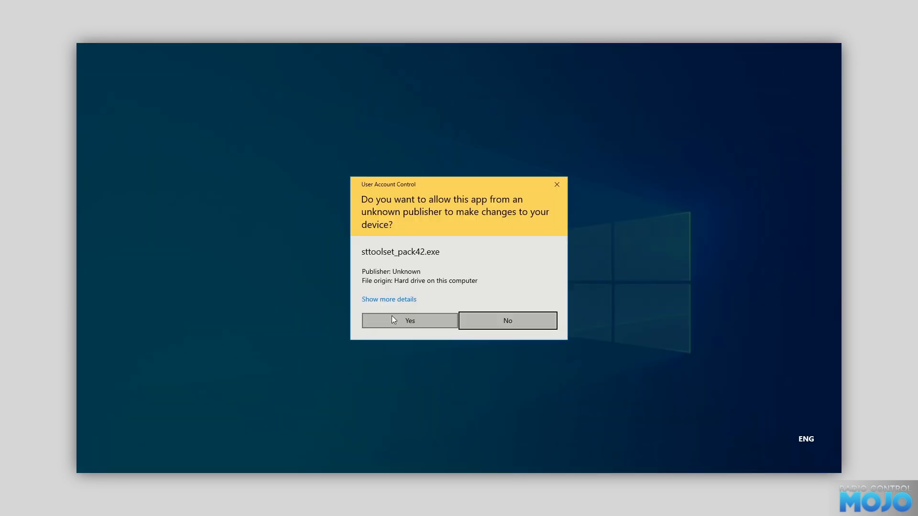
{"action": "left_click", "coordinate": [411, 322]}
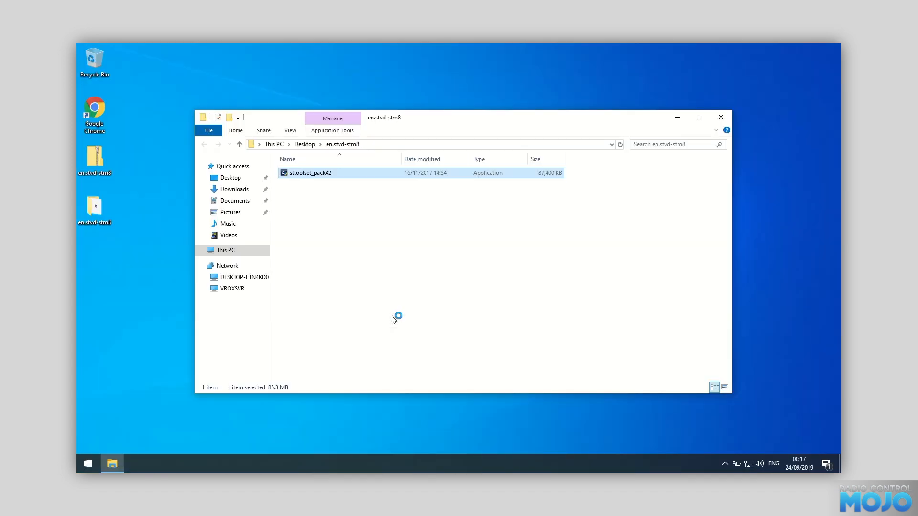
{"action": "double_click", "coordinate": [309, 173]}
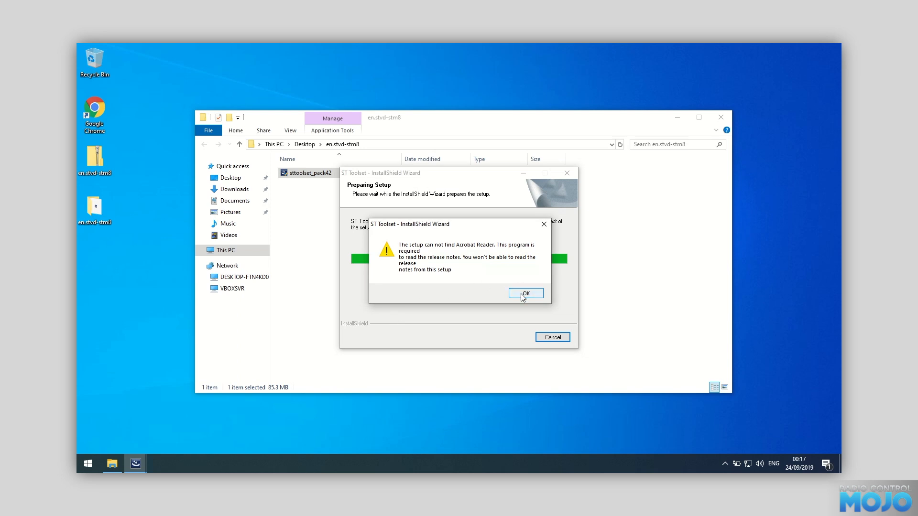
{"action": "left_click", "coordinate": [525, 293]}
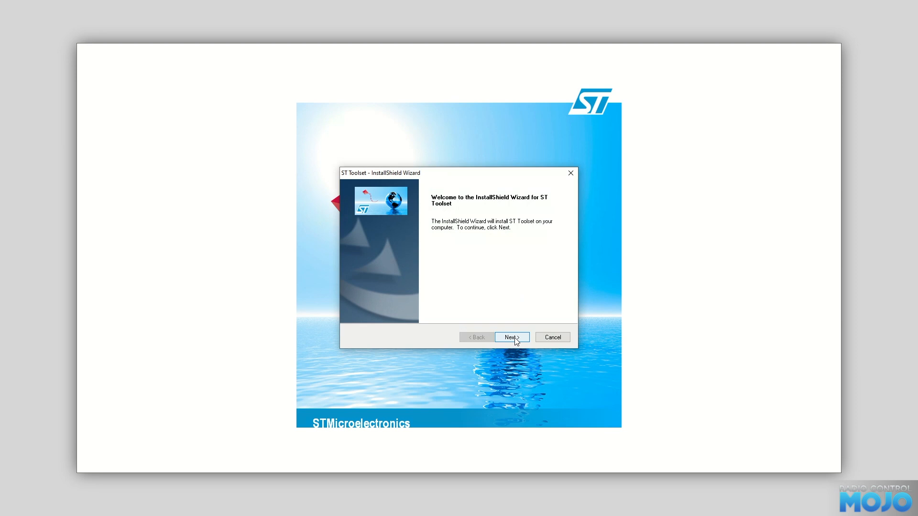
Install the ST Toolset with standard tools, default folder and STVD/STVP desktop shortcuts
{"action": "left_click", "coordinate": [509, 337]}
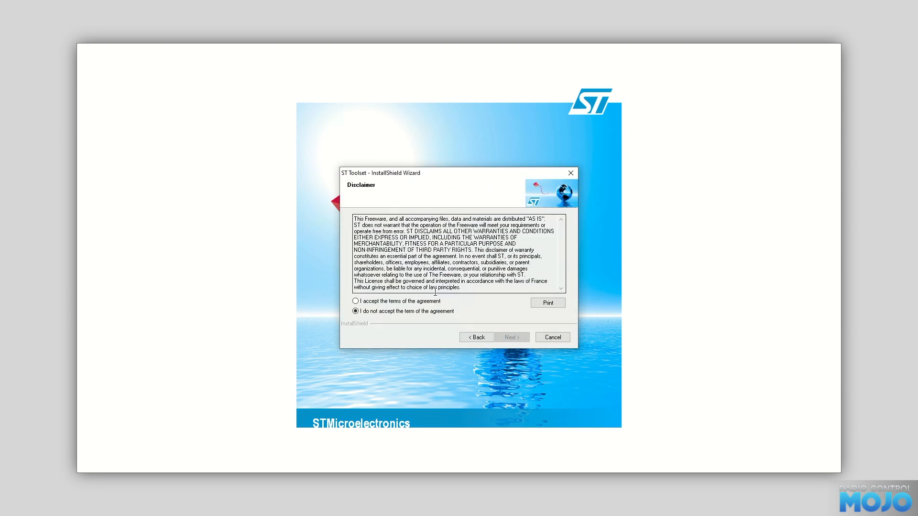
{"action": "left_click", "coordinate": [511, 336]}
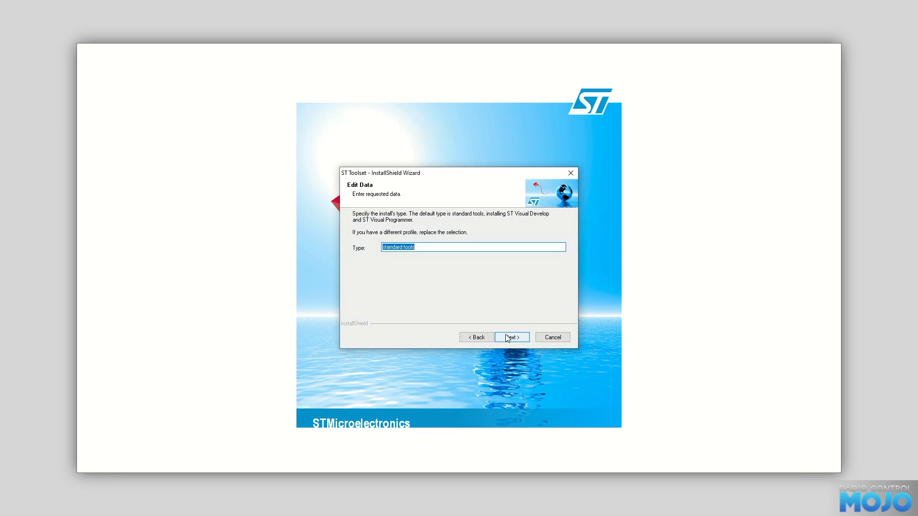
{"action": "left_click", "coordinate": [510, 337]}
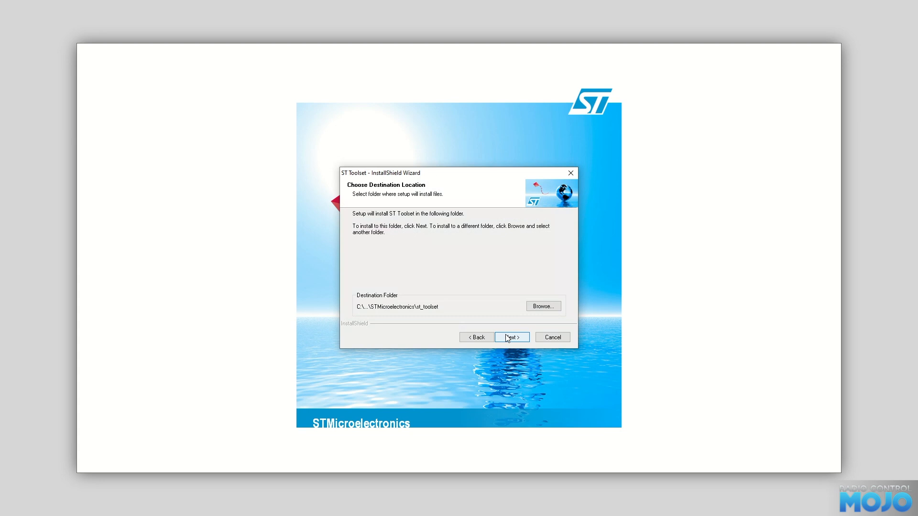
{"action": "left_click", "coordinate": [510, 337]}
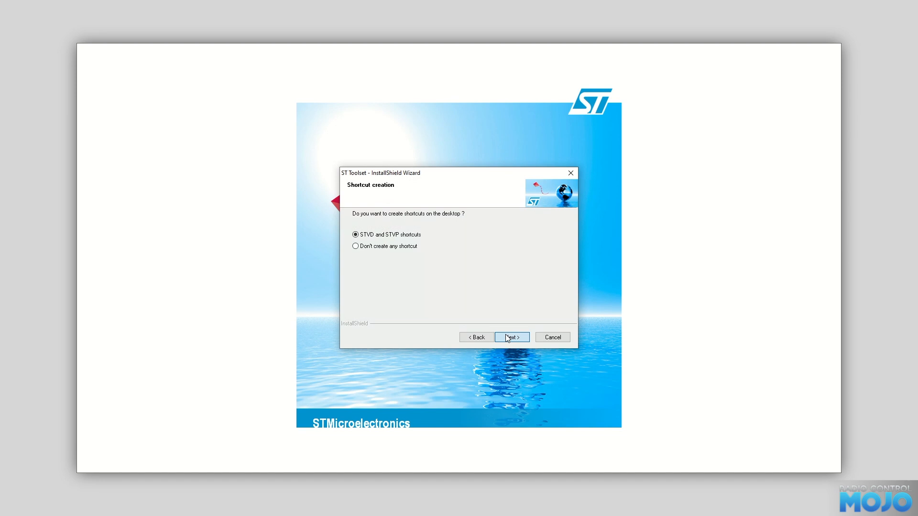
{"action": "left_click", "coordinate": [510, 337]}
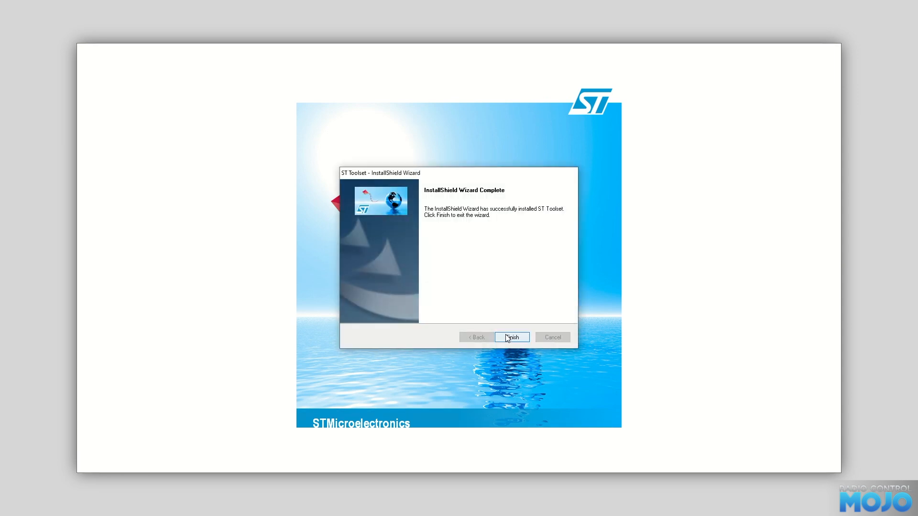
{"action": "left_click", "coordinate": [510, 337]}
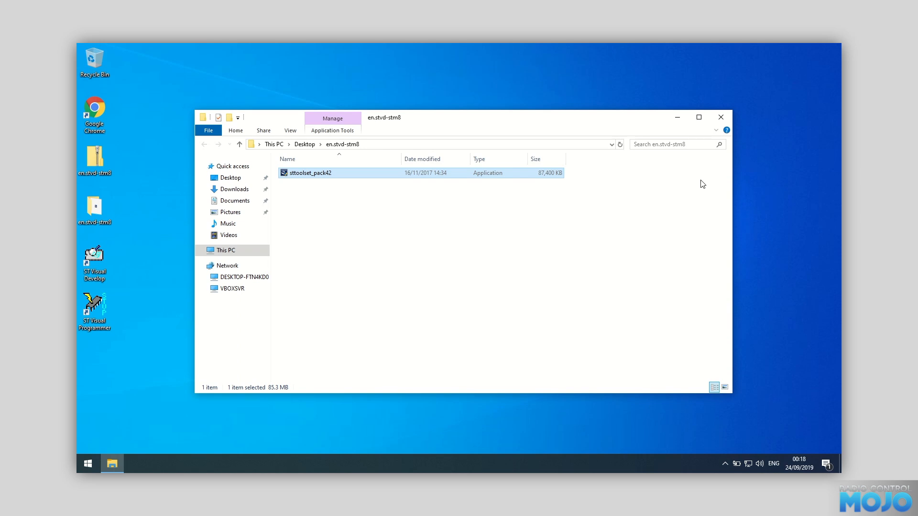
Close the installer folder and launch ST Visual Programmer from its desktop shortcut
{"action": "left_click", "coordinate": [721, 117]}
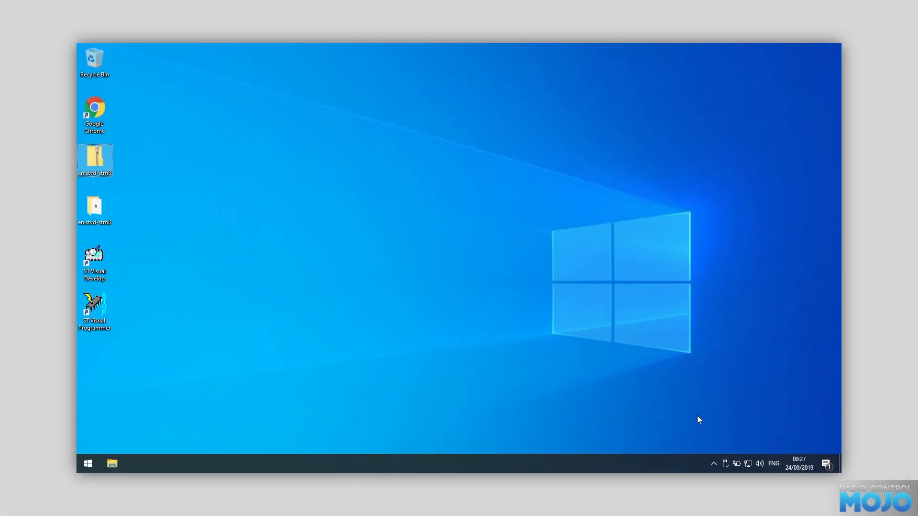
{"action": "left_click", "coordinate": [726, 464]}
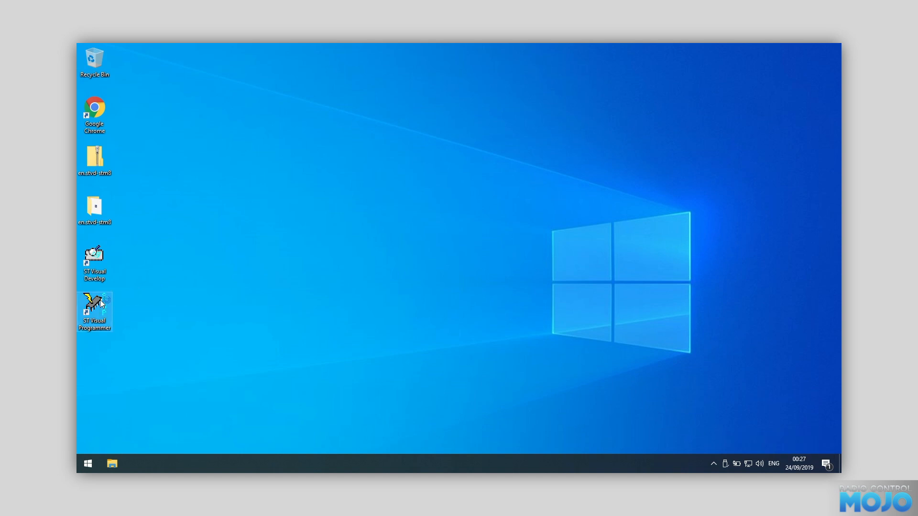
{"action": "double_click", "coordinate": [93, 307]}
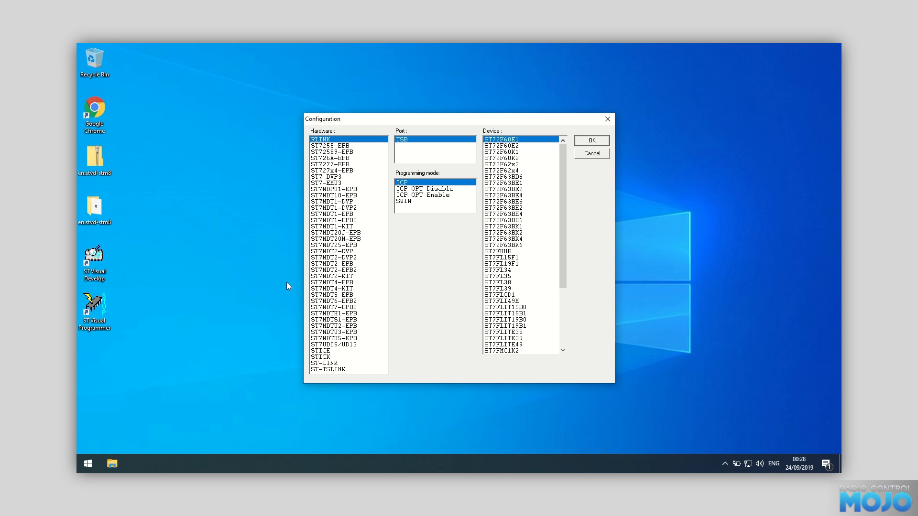
{"action": "mouse_move", "coordinate": [305, 327]}
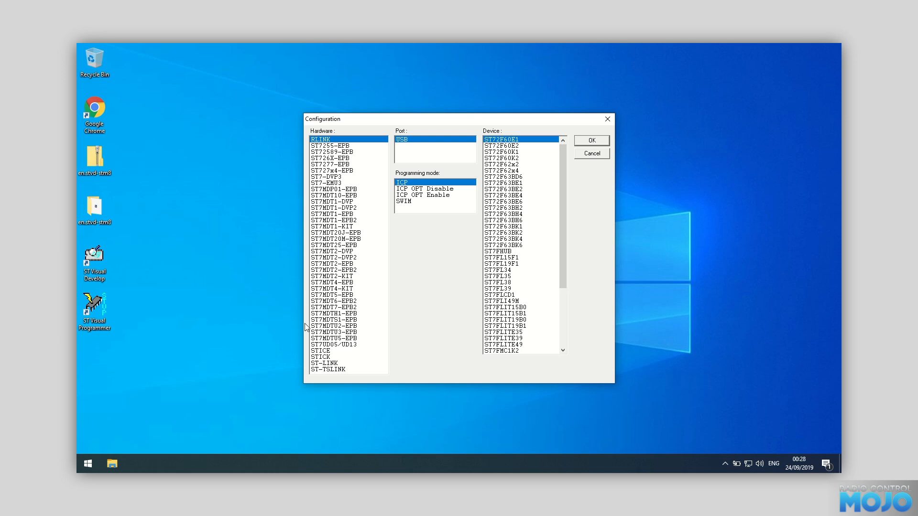
Configure ST-LINK hardware over USB with SWIM mode, targeting the STM8S105x6 device
{"action": "left_click", "coordinate": [324, 364]}
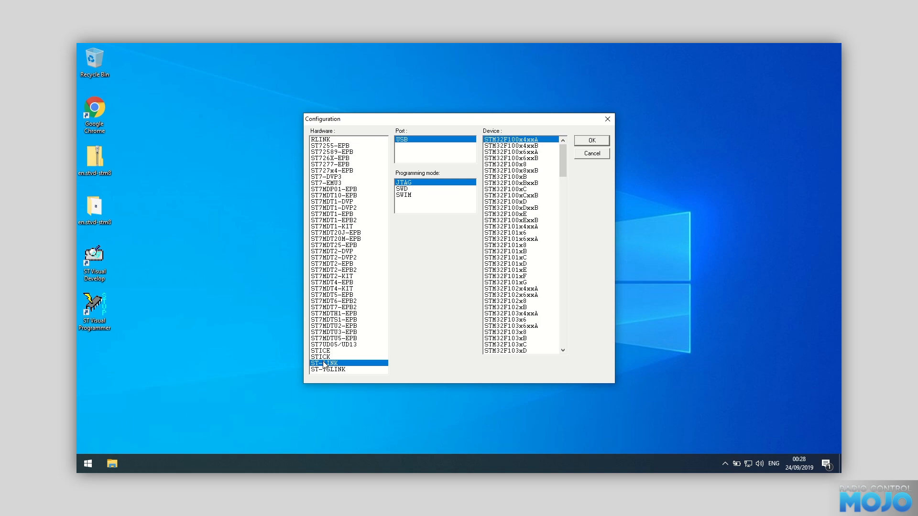
{"action": "mouse_move", "coordinate": [400, 163]}
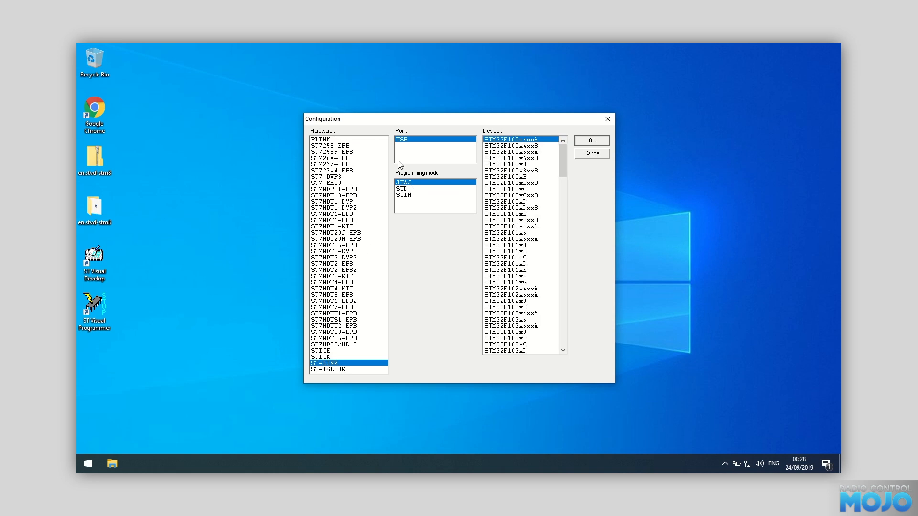
{"action": "mouse_move", "coordinate": [406, 203]}
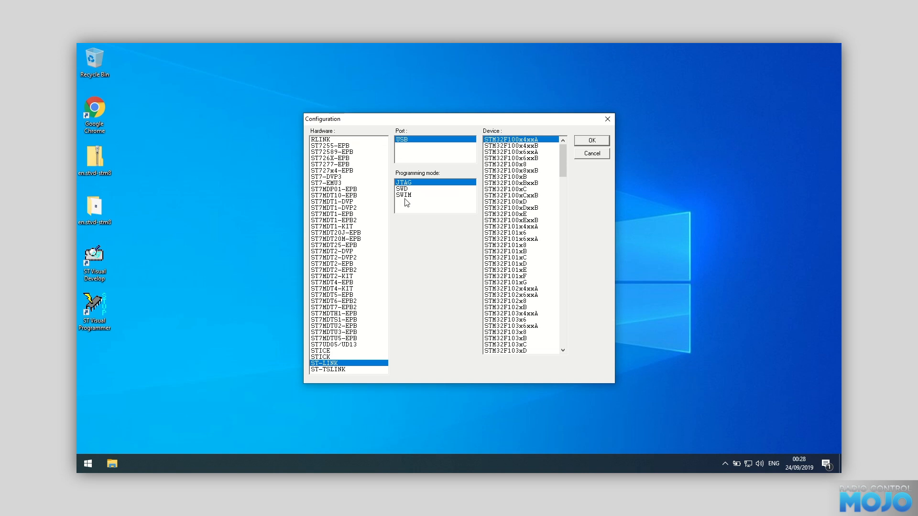
{"action": "left_click", "coordinate": [403, 195]}
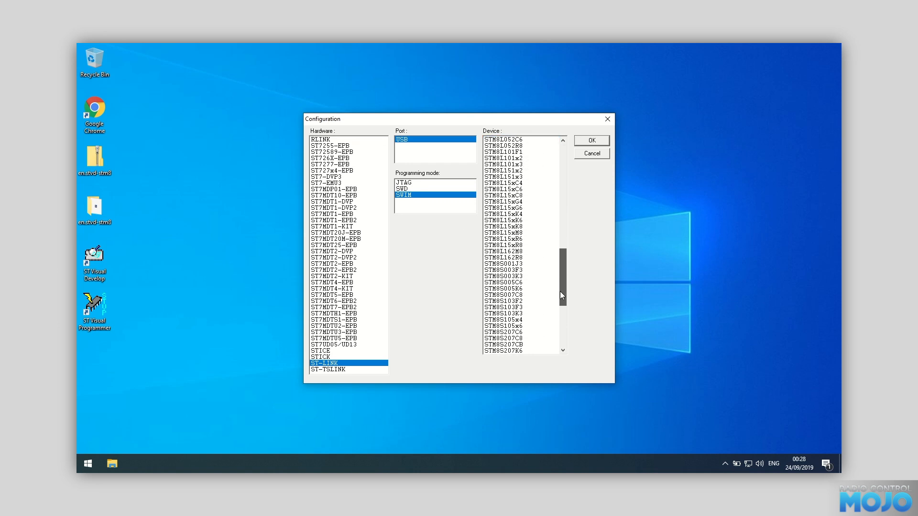
{"action": "scroll", "scroll_direction": "down", "scroll_amount": 3}
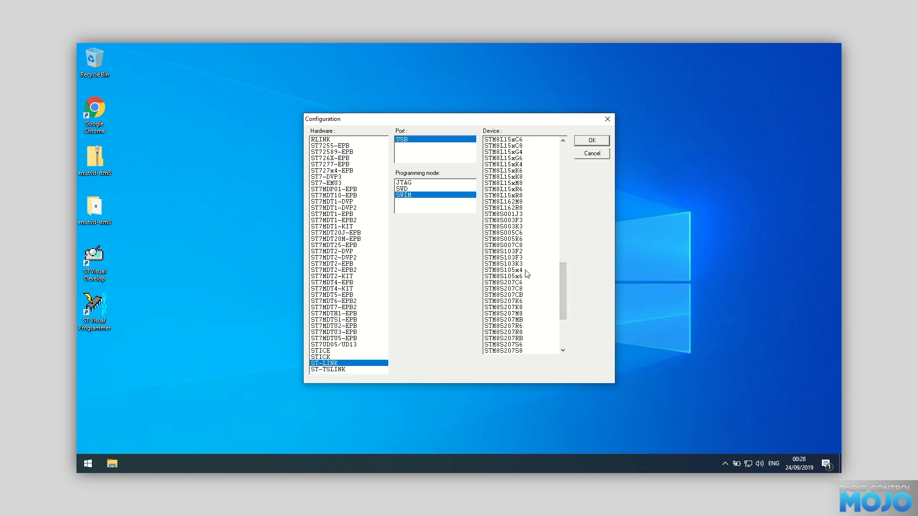
{"action": "left_click", "coordinate": [520, 275]}
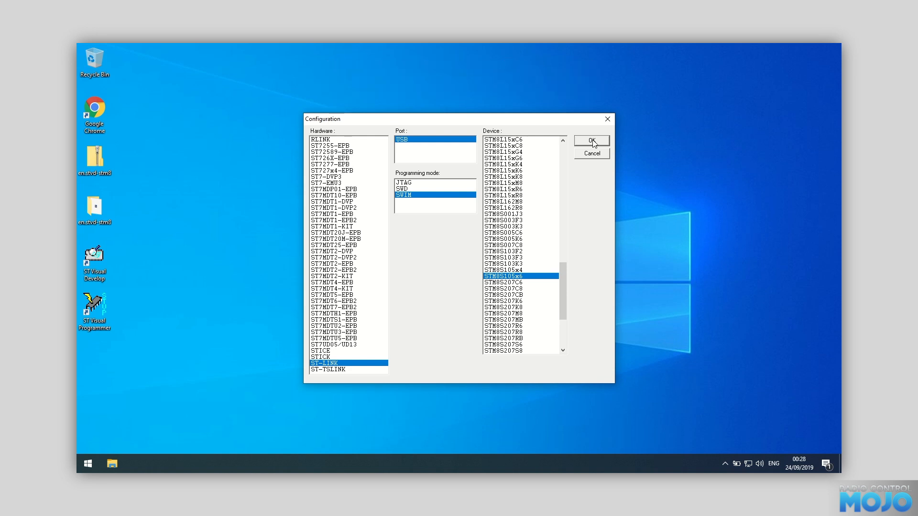
Confirm the configuration, read the chip's program memory and start Save As
{"action": "left_click", "coordinate": [591, 140]}
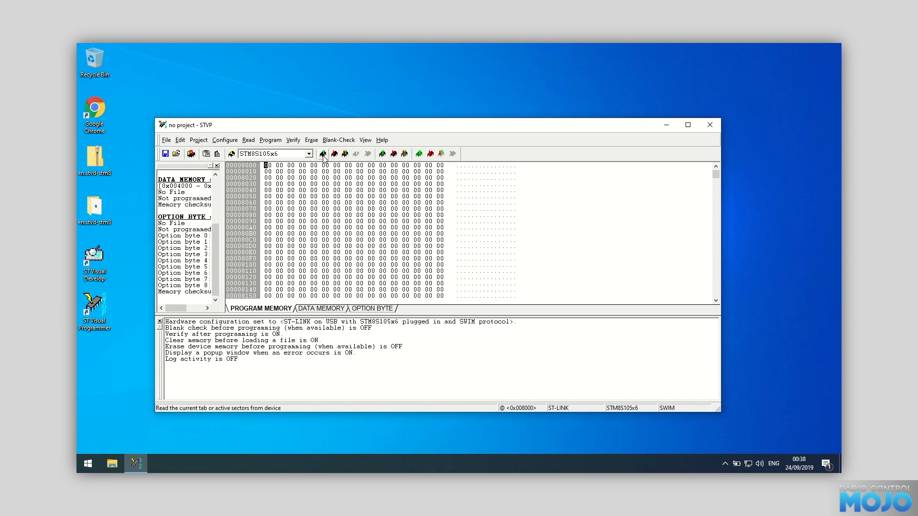
{"action": "left_click", "coordinate": [322, 153]}
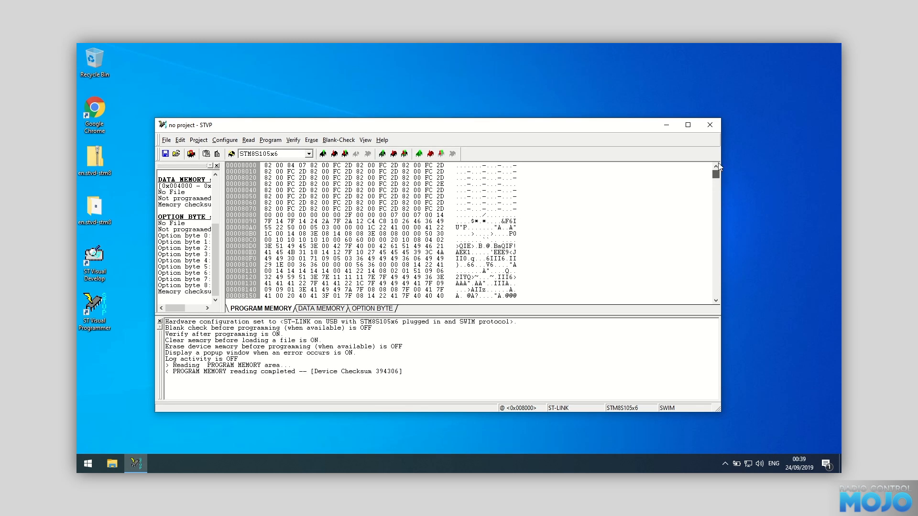
{"action": "left_click", "coordinate": [167, 140]}
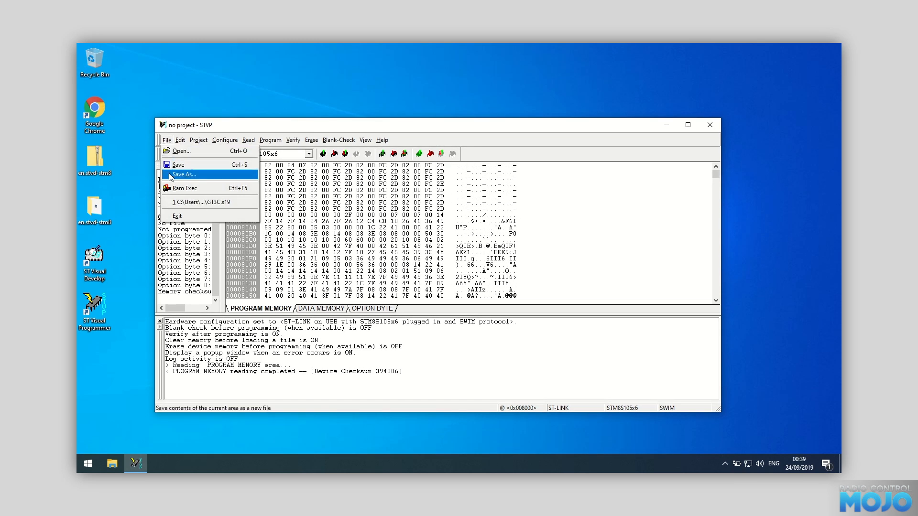
{"action": "left_click", "coordinate": [184, 174]}
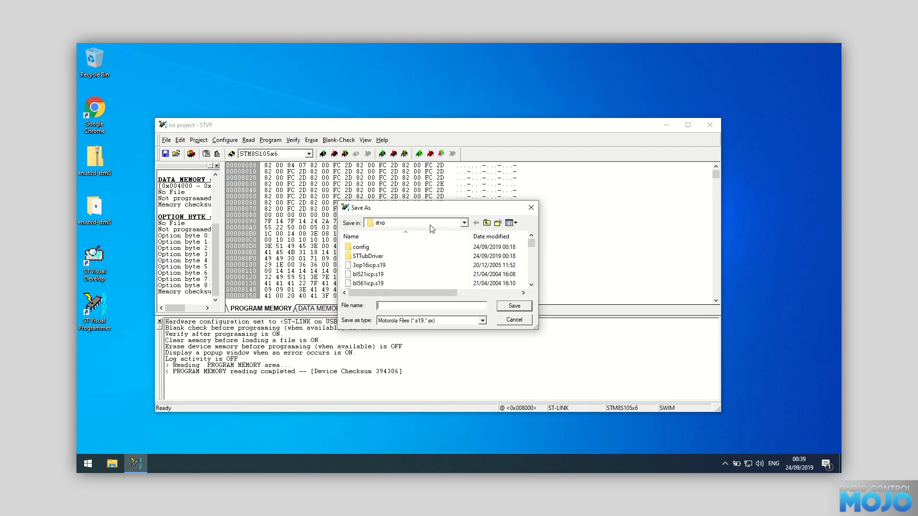
Create a GT3C_Backup folder in Documents and save the memory as GT3C_Program.s19
{"action": "left_click", "coordinate": [465, 223]}
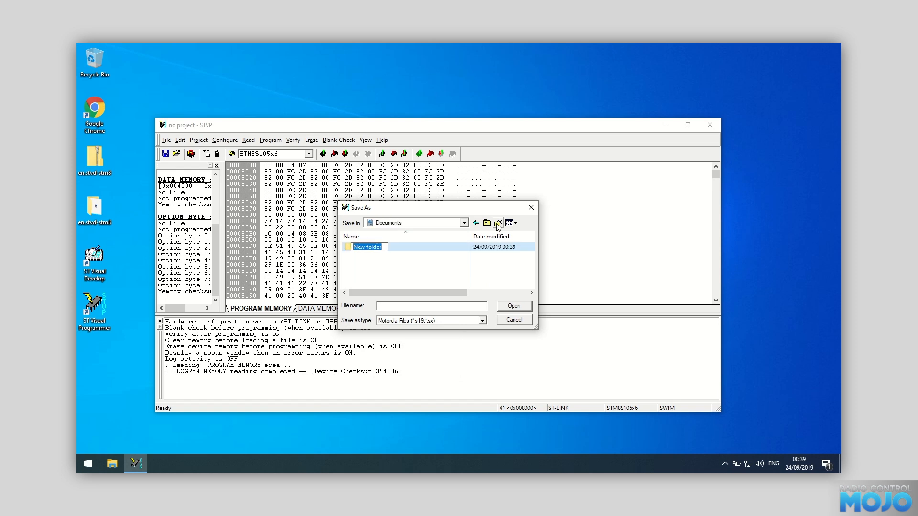
{"action": "type", "text": "GT3C_Backup"}
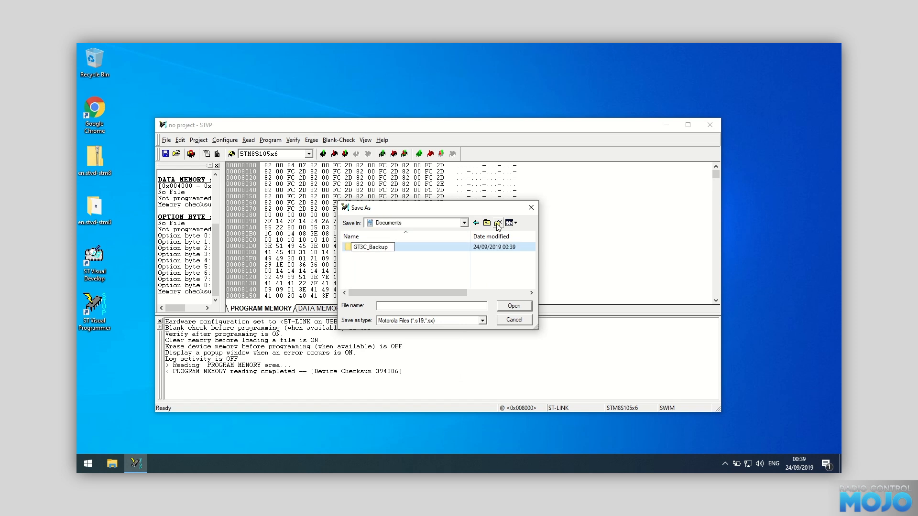
{"action": "left_click", "coordinate": [372, 246]}
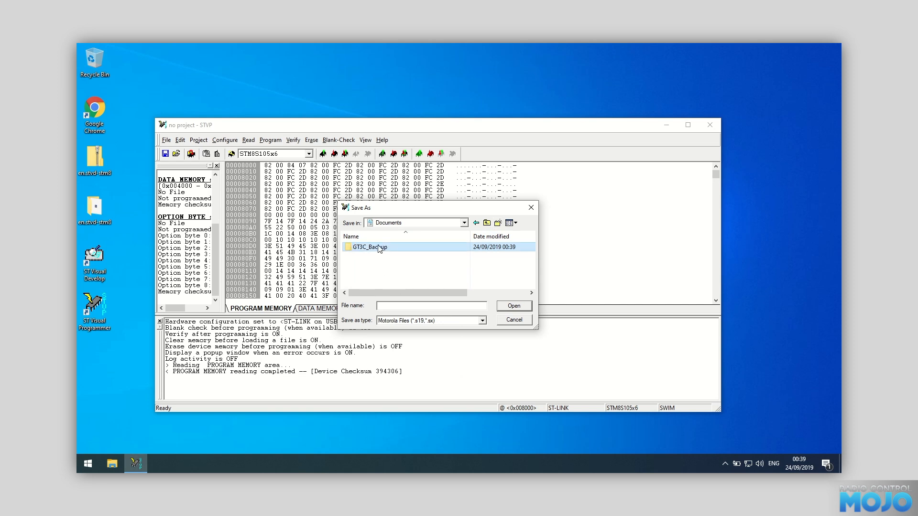
{"action": "double_click", "coordinate": [369, 247]}
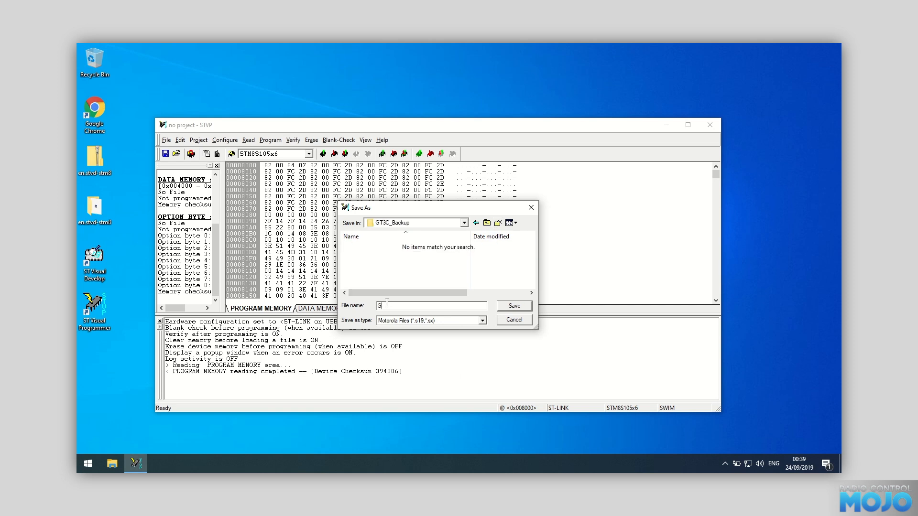
{"action": "type", "text": "T3C_Program"}
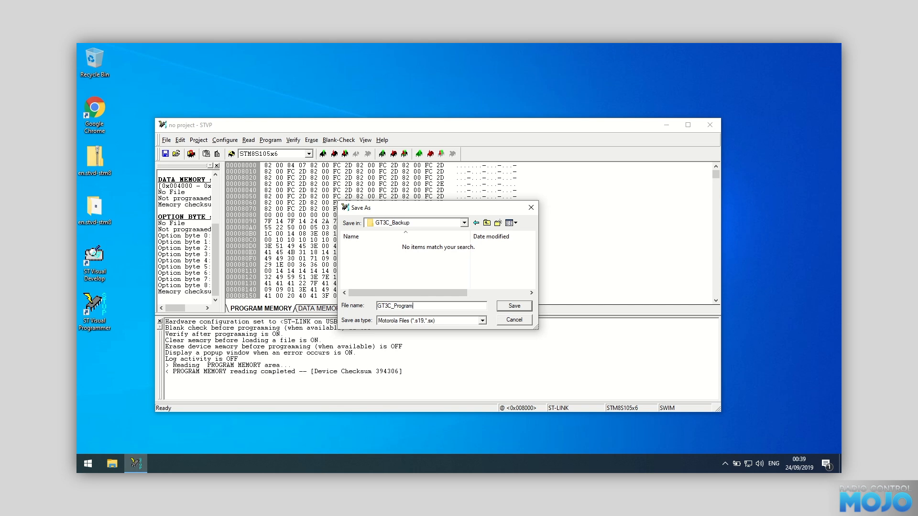
{"action": "left_click", "coordinate": [512, 306]}
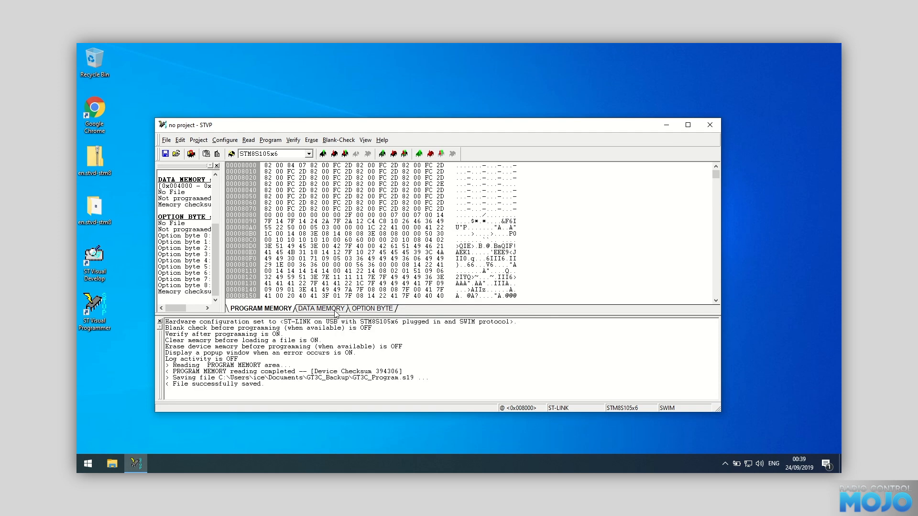
Read the chip's data memory and save it as GT3C_Data.s19 in GT3C_Backup
{"action": "left_click", "coordinate": [321, 309]}
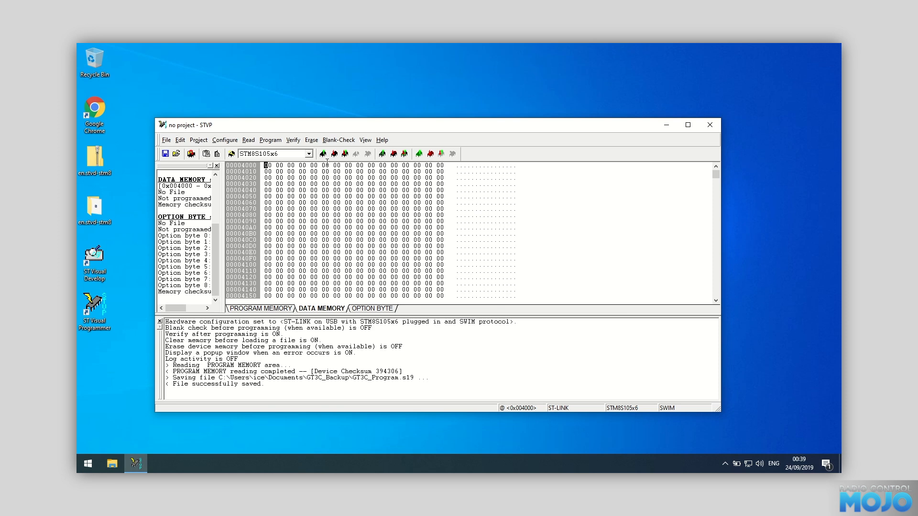
{"action": "left_click", "coordinate": [322, 154]}
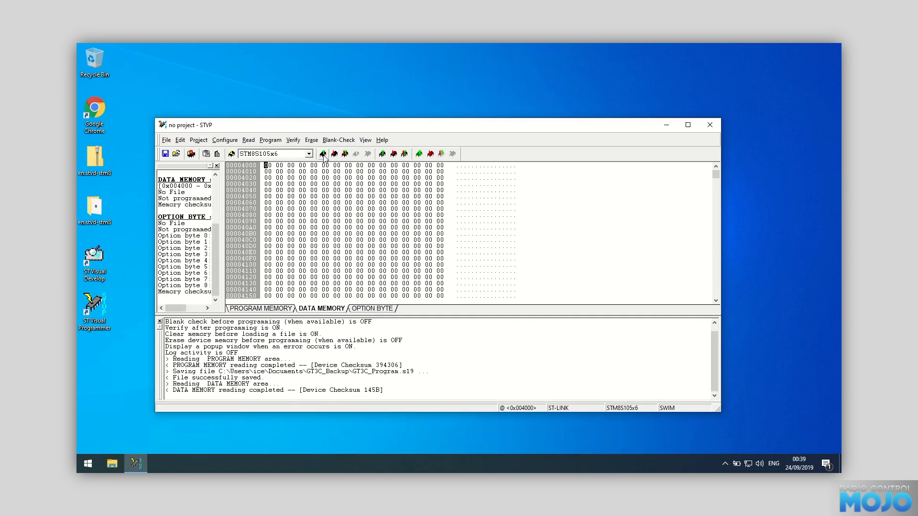
{"action": "left_click", "coordinate": [322, 153]}
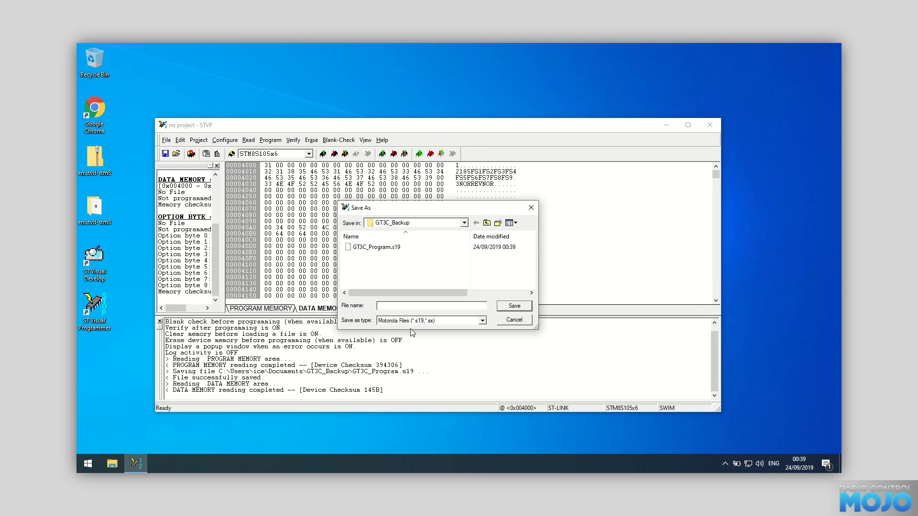
{"action": "type", "text": "GT3C_Data"}
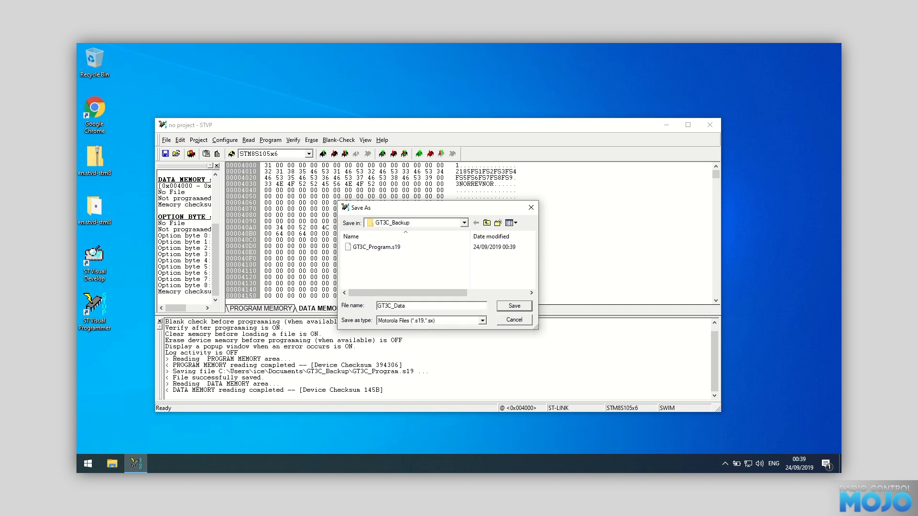
{"action": "left_click", "coordinate": [513, 306]}
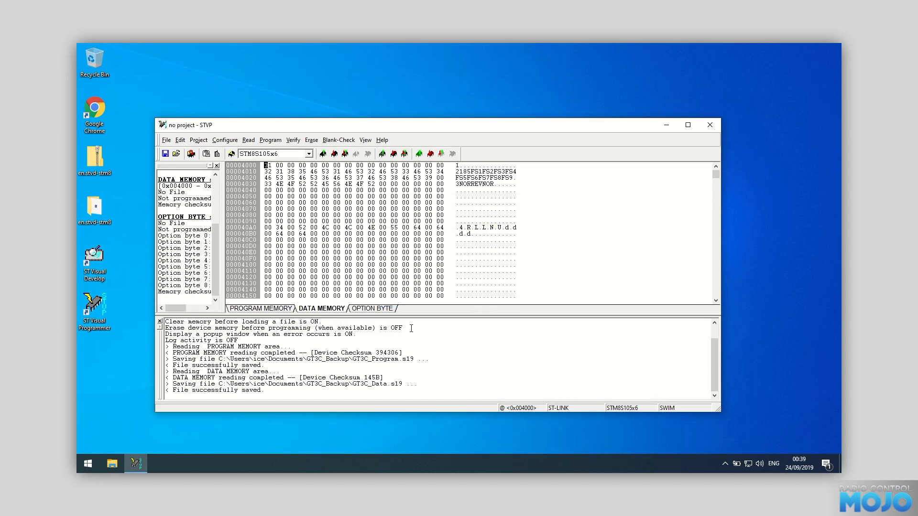
Read the option bytes and save them as GT3C_Option.s19 in GT3C_Backup
{"action": "left_click", "coordinate": [373, 309]}
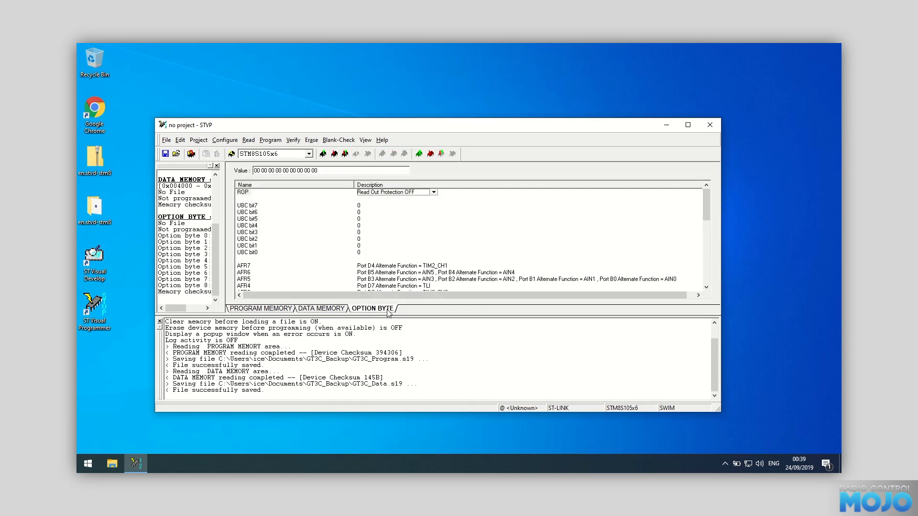
{"action": "mouse_move", "coordinate": [373, 256]}
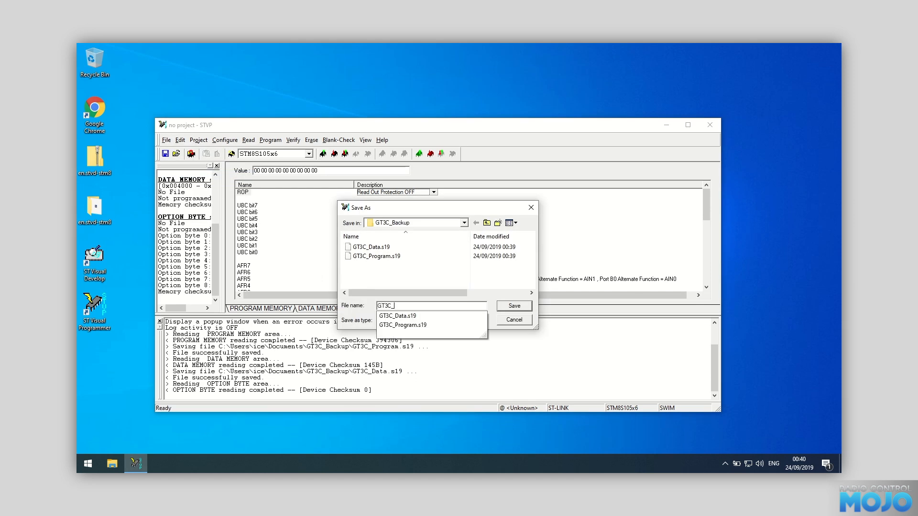
{"action": "type", "text": "GT3C_Option"}
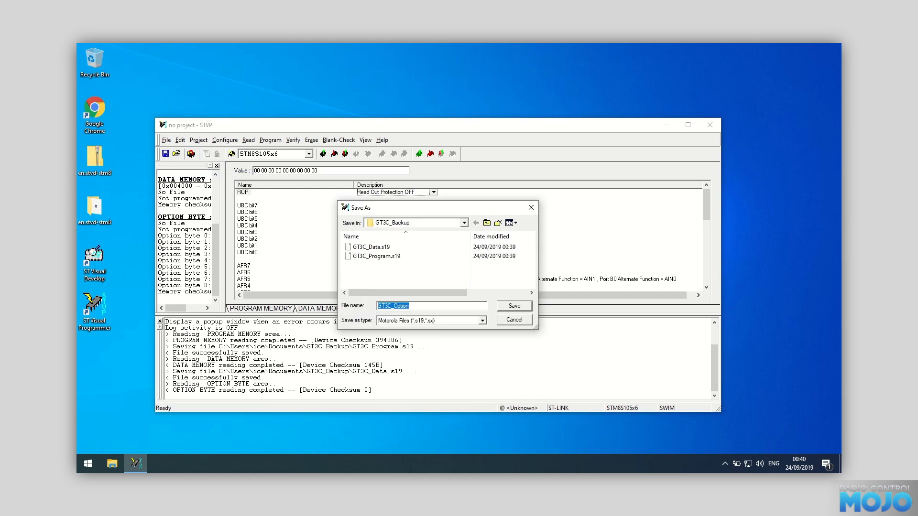
{"action": "left_click", "coordinate": [513, 306]}
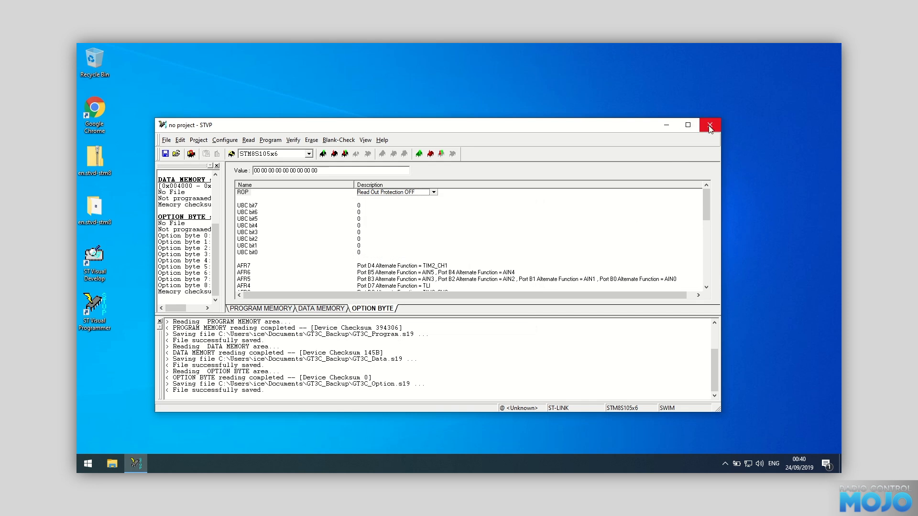
Close STVP, search Google for 'gt3c firmware' and open the gt3b GitHub result
{"action": "left_click", "coordinate": [708, 124]}
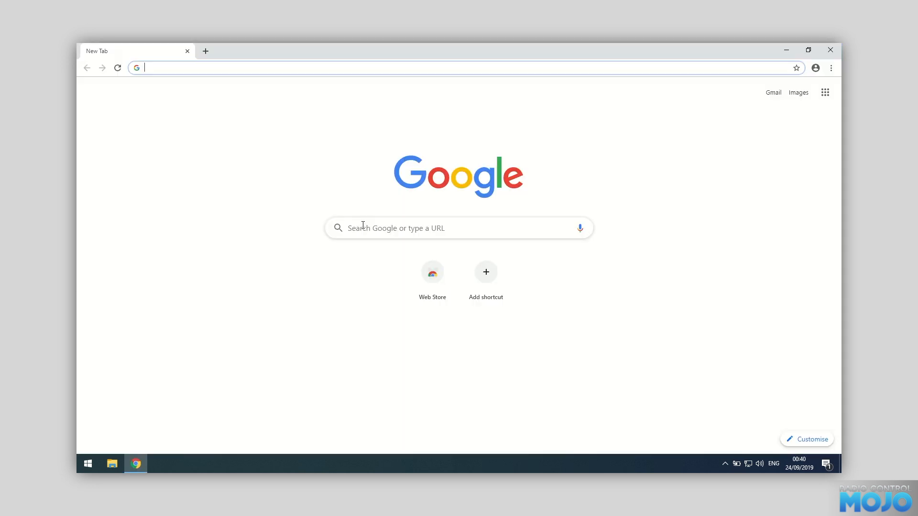
{"action": "type", "text": "gt3c firmware"}
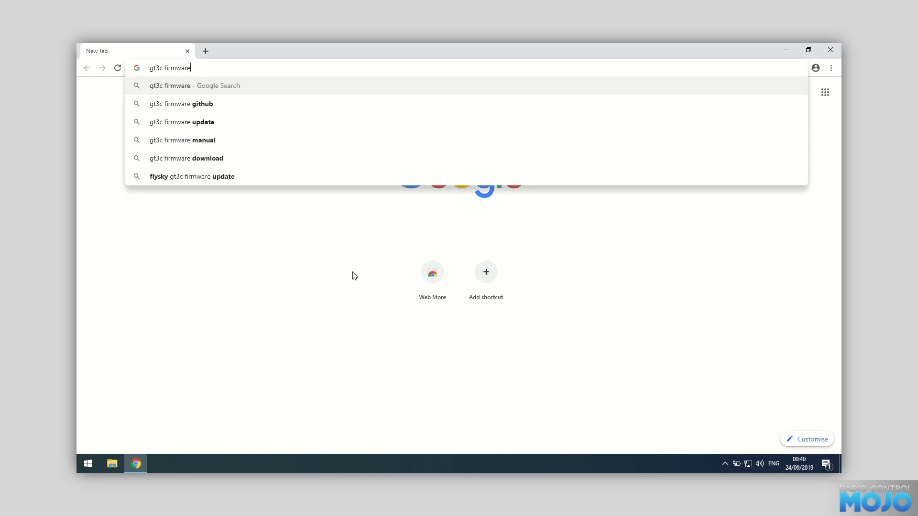
{"action": "key", "text": "enter"}
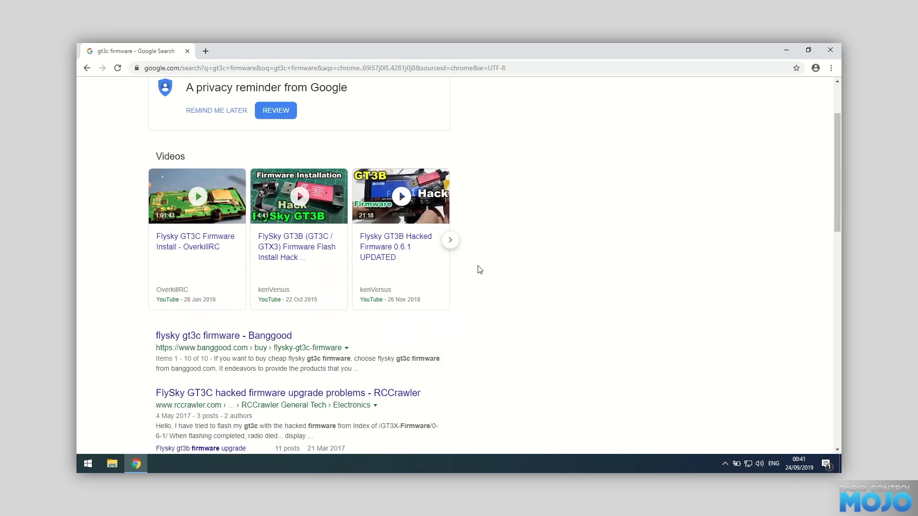
{"action": "scroll", "scroll_direction": "down", "scroll_amount": 3}
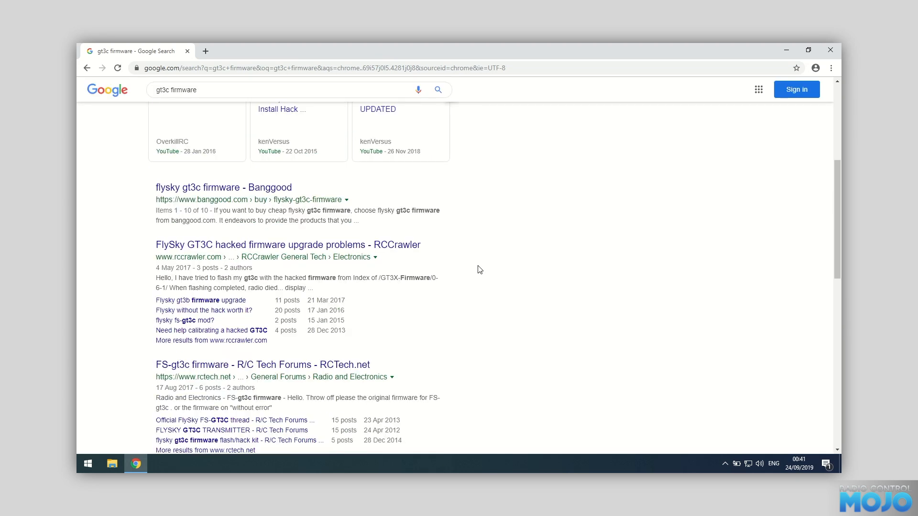
{"action": "scroll", "scroll_direction": "down", "scroll_amount": 3}
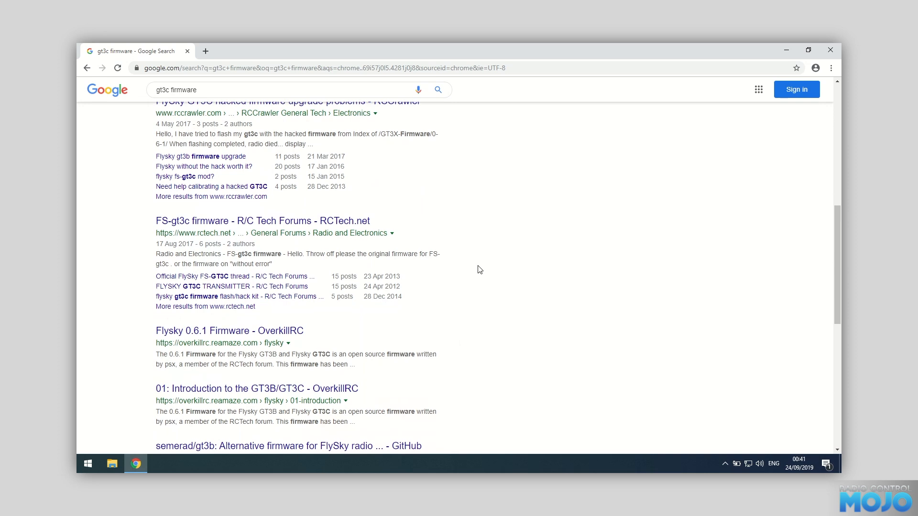
{"action": "scroll", "scroll_direction": "down", "scroll_amount": 3}
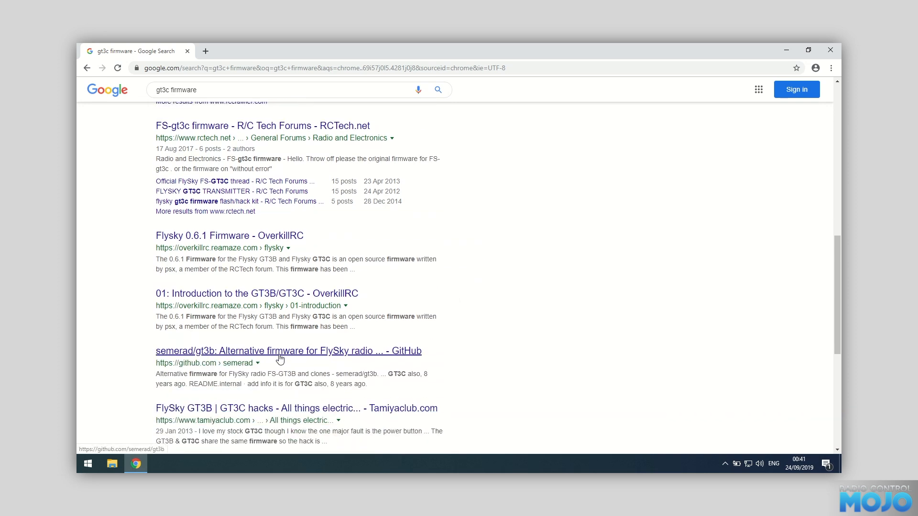
{"action": "mouse_move", "coordinate": [182, 371]}
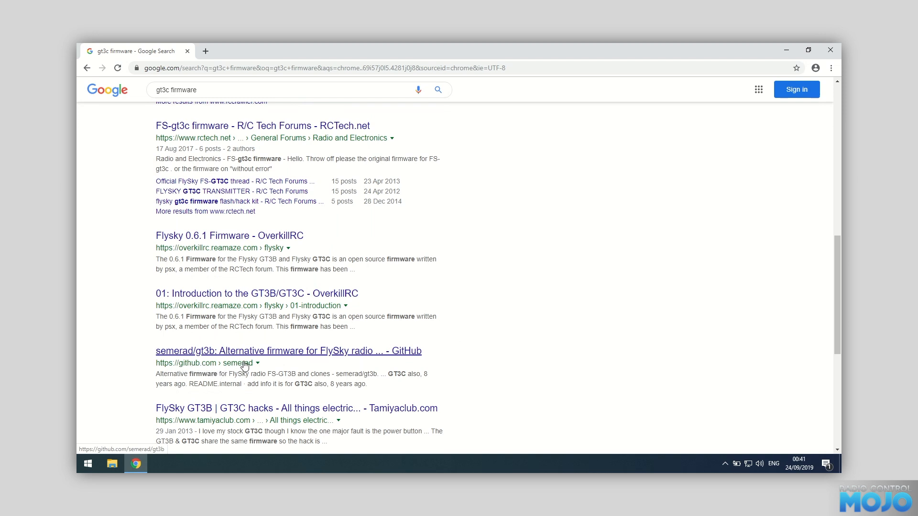
{"action": "left_click", "coordinate": [289, 351]}
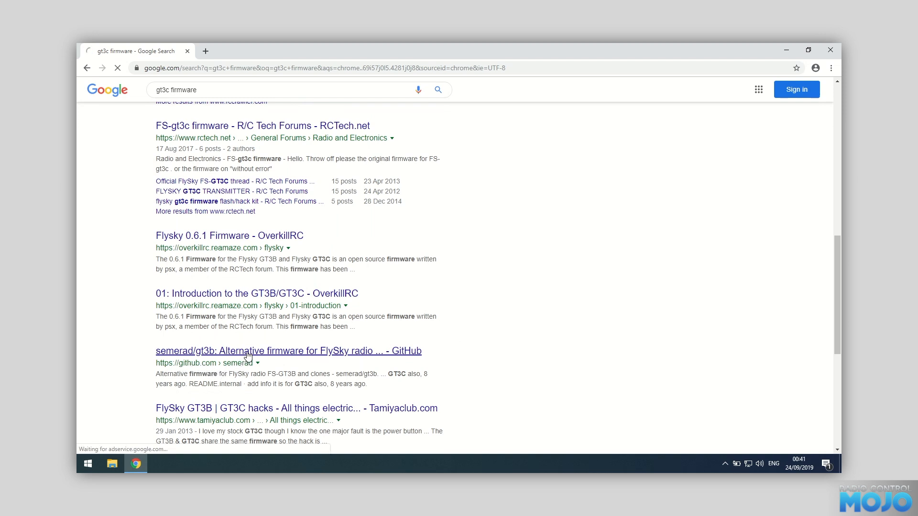
Browse the gt3b repository file list and open its main.c source file
{"action": "left_click", "coordinate": [287, 351]}
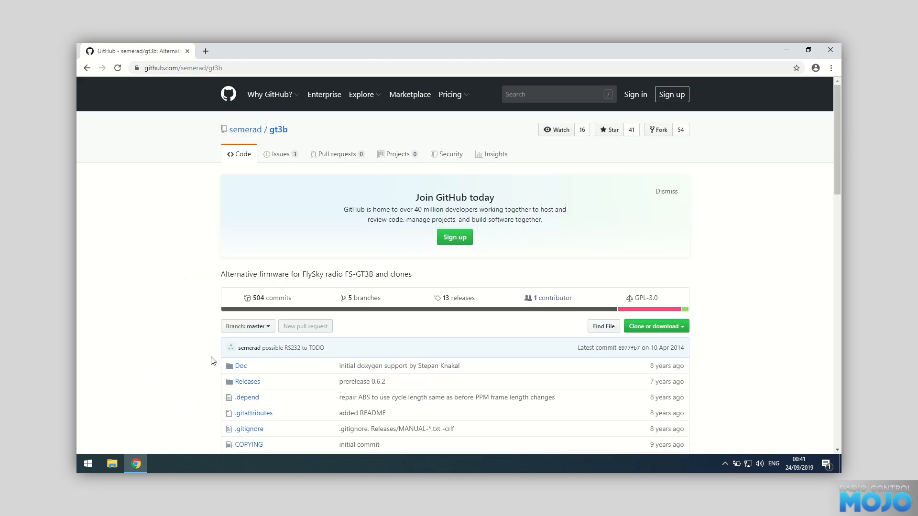
{"action": "scroll", "scroll_direction": "down", "scroll_amount": 3}
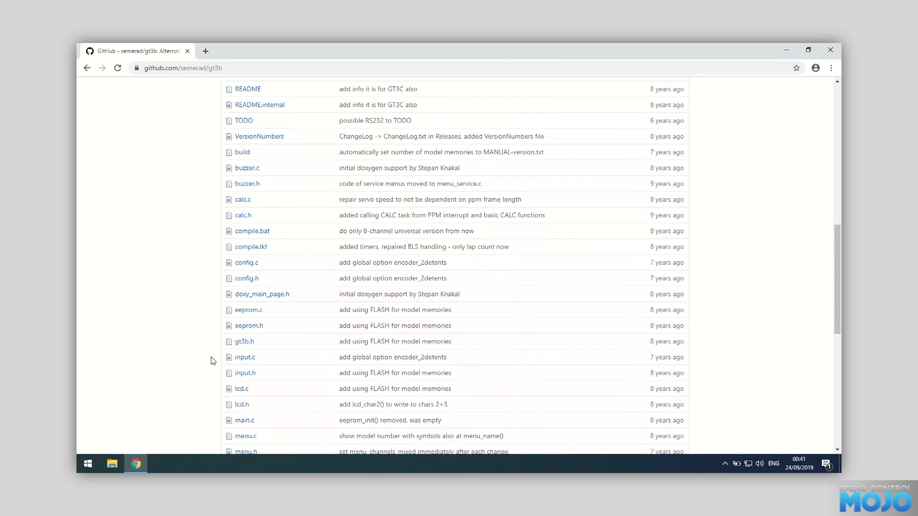
{"action": "scroll", "scroll_direction": "down", "scroll_amount": 3}
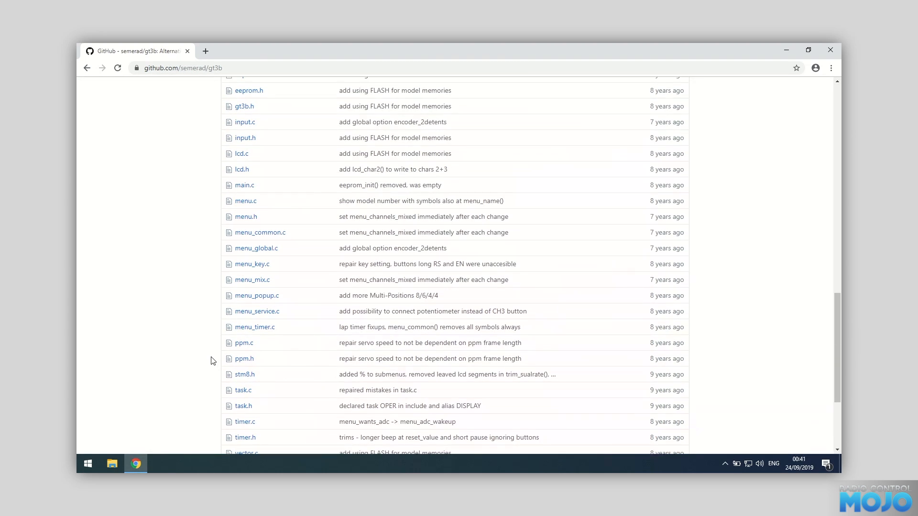
{"action": "mouse_move", "coordinate": [244, 185]}
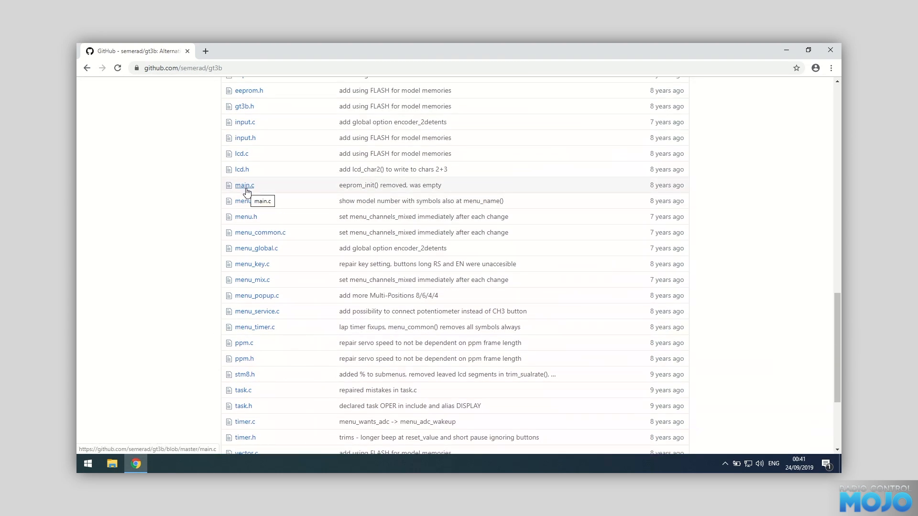
{"action": "left_click", "coordinate": [243, 184]}
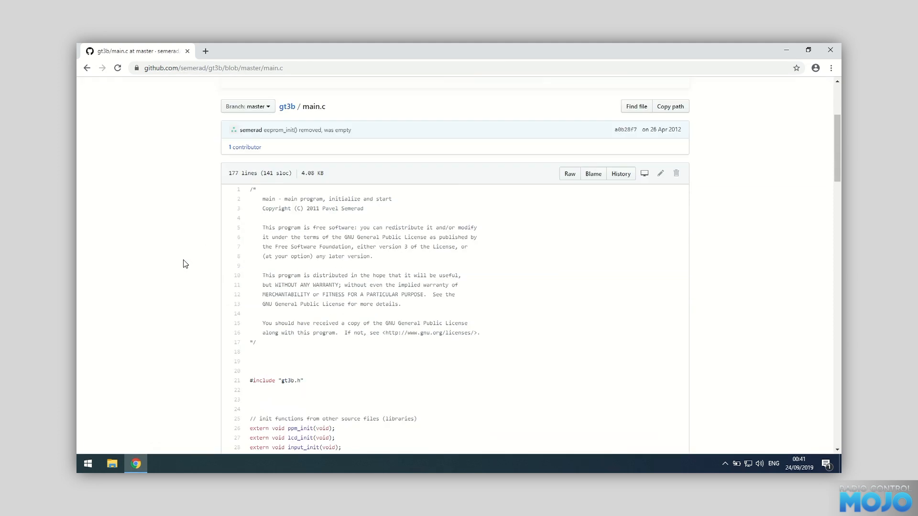
Scroll through main.c, return to the repository front page and scroll to Releases
{"action": "scroll", "scroll_direction": "down", "scroll_amount": 3}
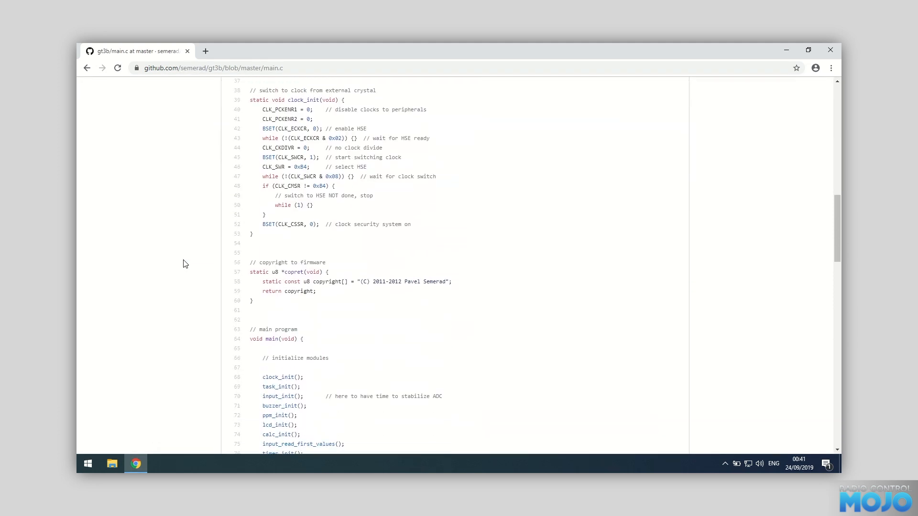
{"action": "scroll", "scroll_direction": "down", "scroll_amount": 3}
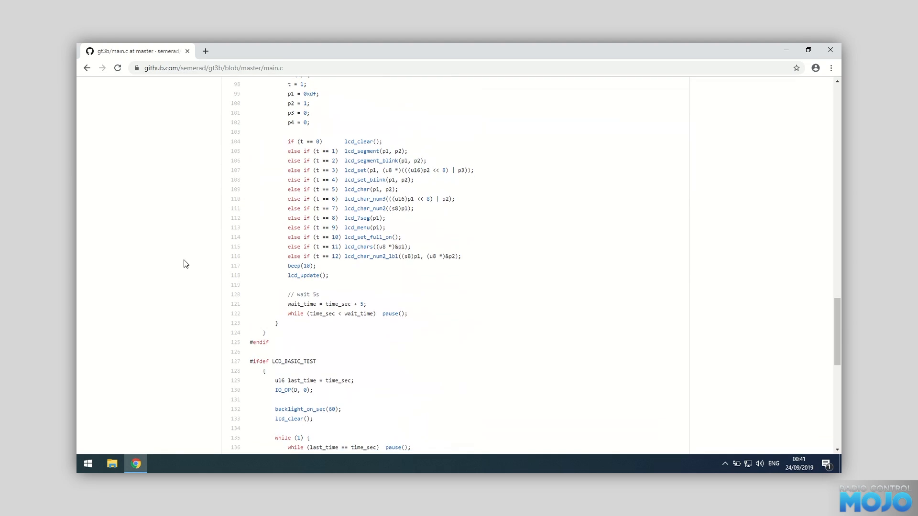
{"action": "scroll", "scroll_direction": "down", "scroll_amount": 3}
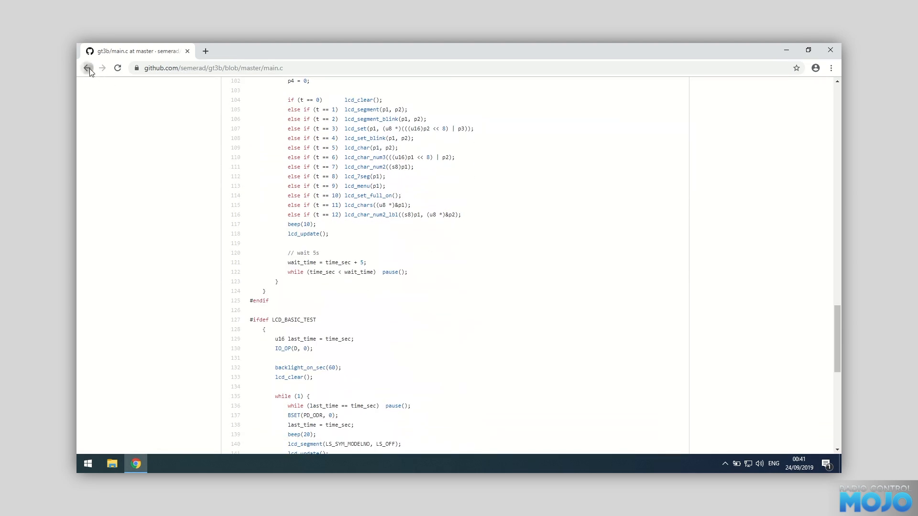
{"action": "left_click", "coordinate": [88, 67]}
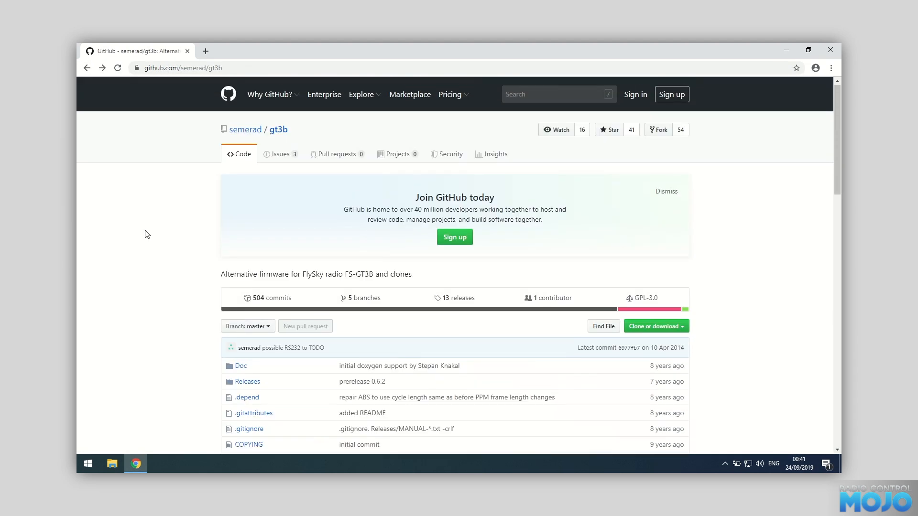
{"action": "scroll", "scroll_direction": "down", "scroll_amount": 3}
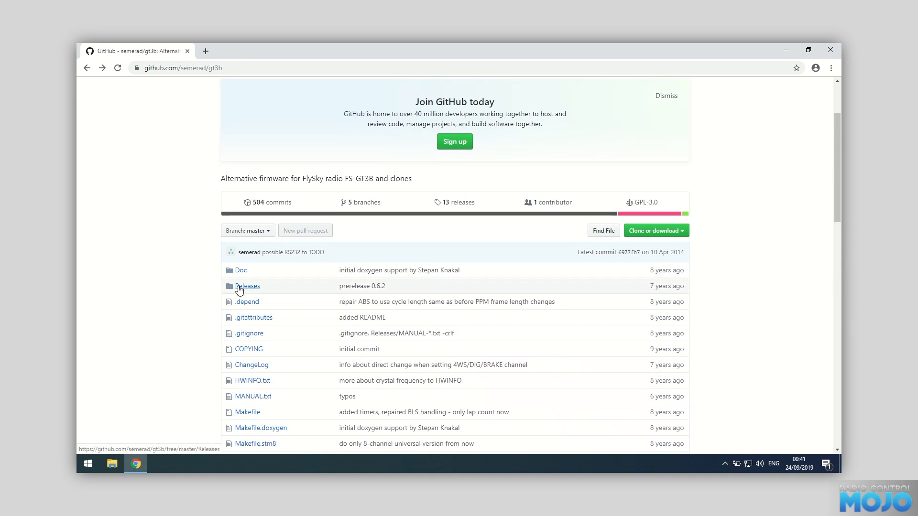
{"action": "left_click", "coordinate": [246, 286]}
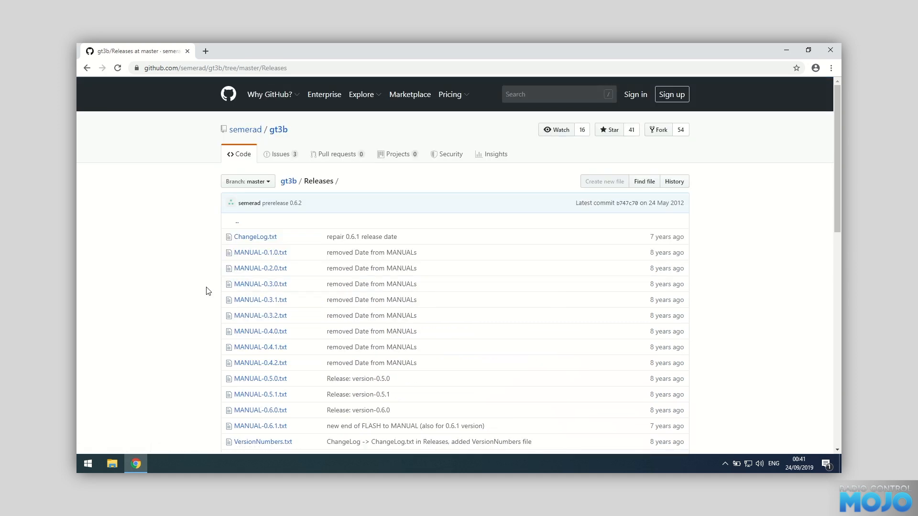
{"action": "scroll", "scroll_direction": "down", "scroll_amount": 3}
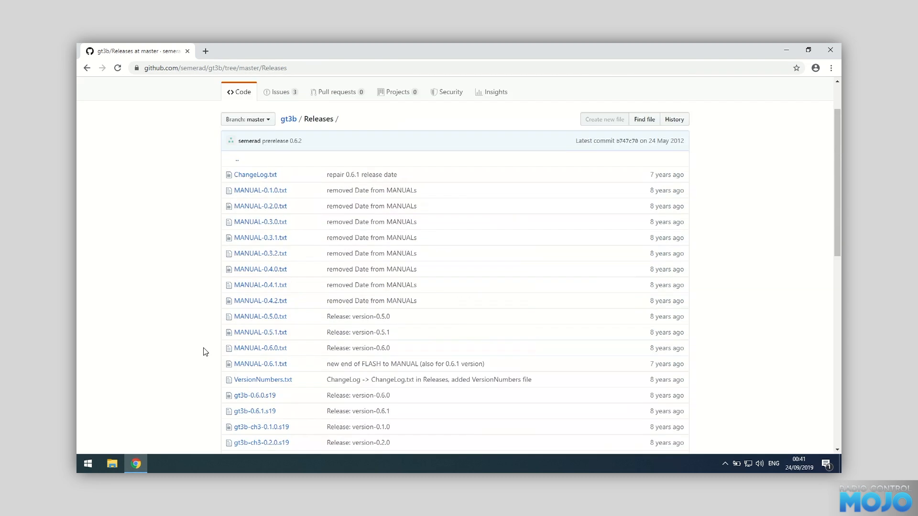
{"action": "scroll", "scroll_direction": "down", "scroll_amount": 3}
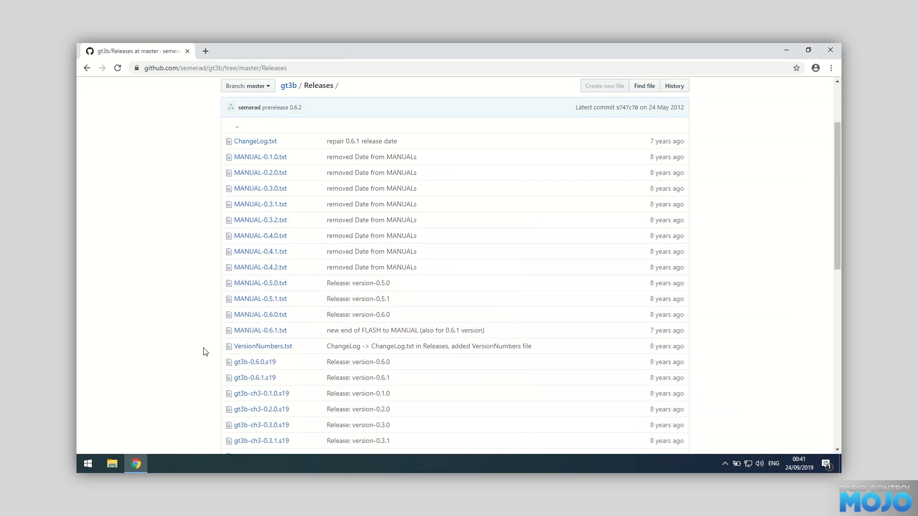
{"action": "scroll", "scroll_direction": "down", "scroll_amount": 3}
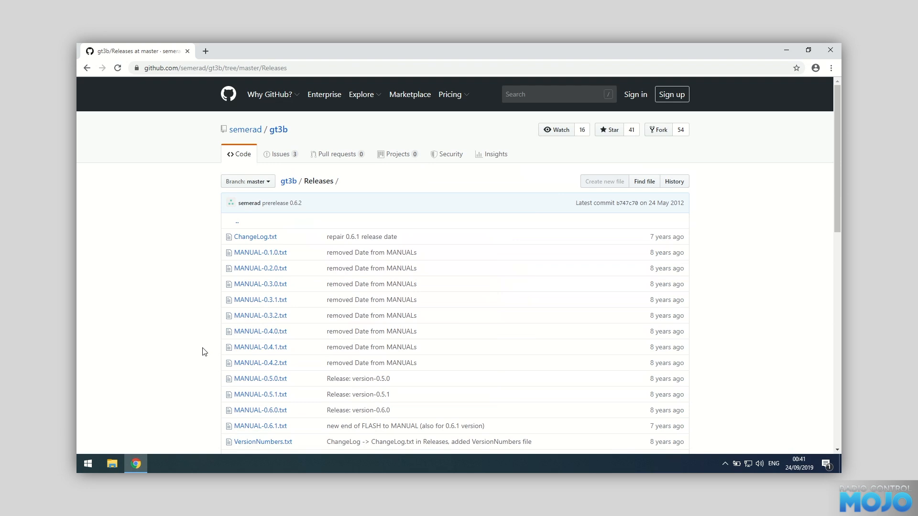
{"action": "mouse_move", "coordinate": [205, 329]}
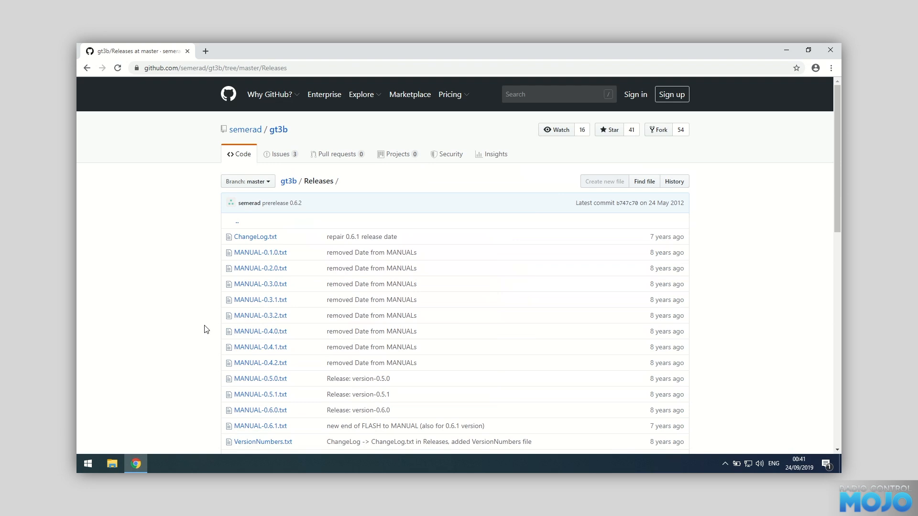
{"action": "scroll", "scroll_direction": "down", "scroll_amount": 3}
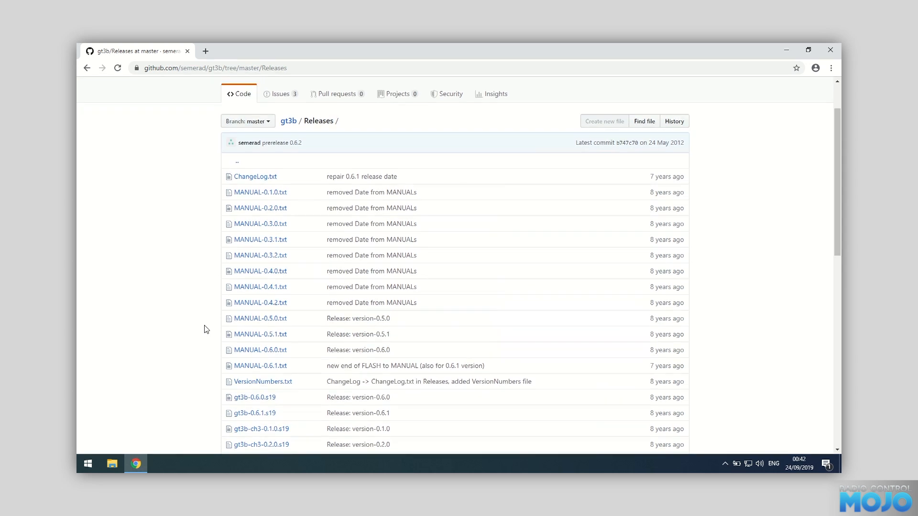
{"action": "scroll", "scroll_direction": "down", "scroll_amount": 3}
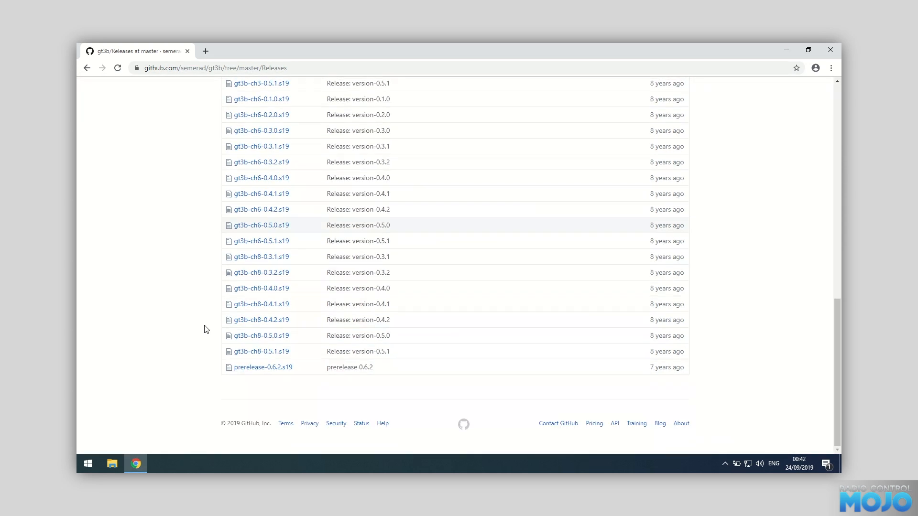
Save the raw prerelease-0.6.2.s19 firmware link from its GitHub file page to disk
{"action": "left_click", "coordinate": [263, 368]}
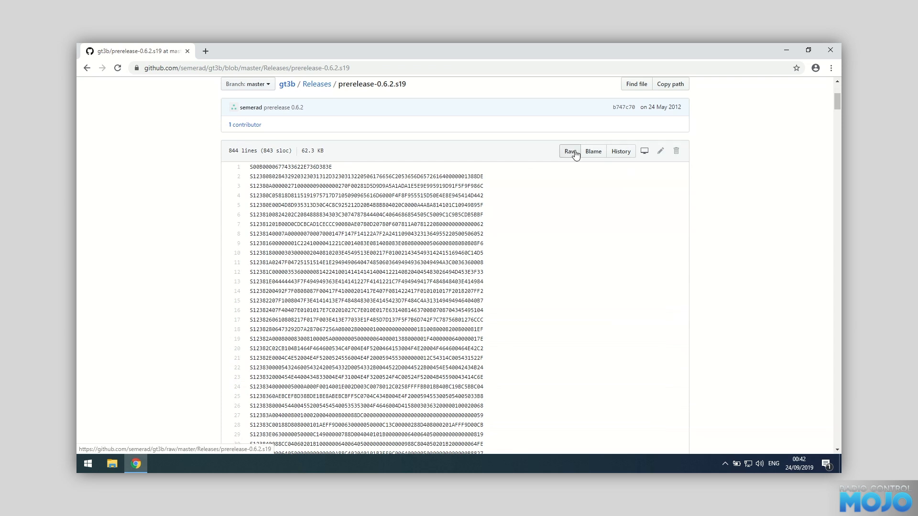
{"action": "right_click", "coordinate": [568, 151]}
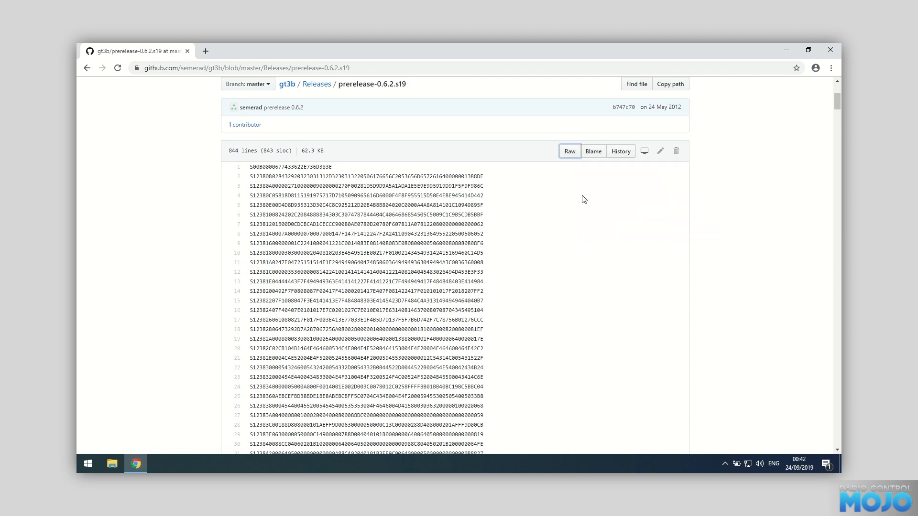
{"action": "left_click", "coordinate": [568, 151]}
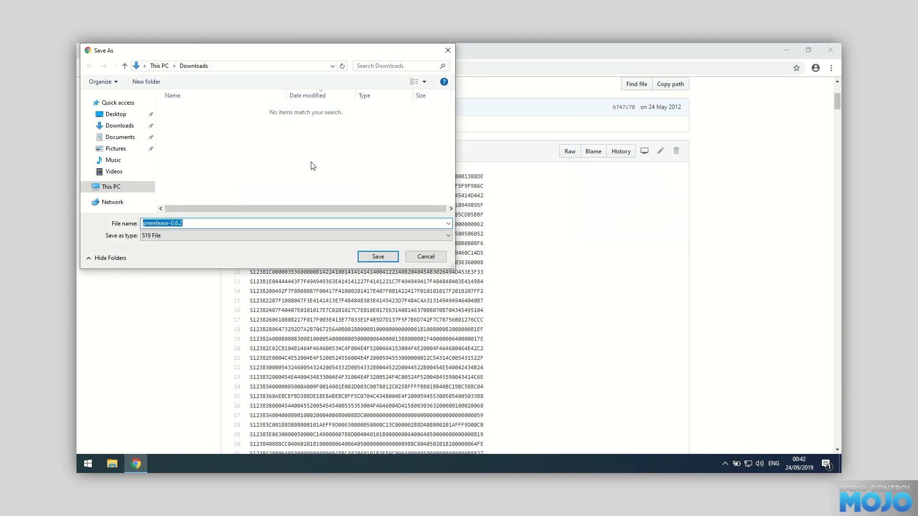
In Documents, create a new GT3C_Firmware folder as the save location
{"action": "left_click", "coordinate": [119, 137]}
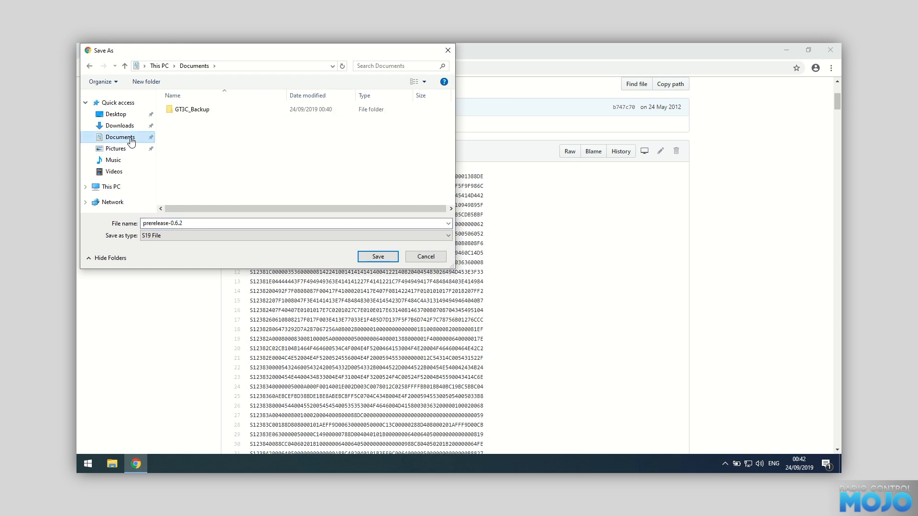
{"action": "left_click", "coordinate": [146, 81]}
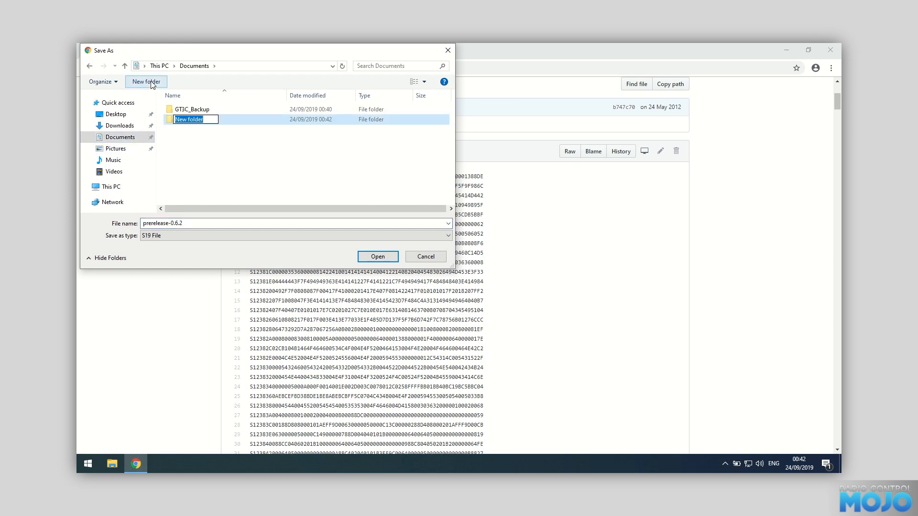
{"action": "type", "text": "GT3C_Fir"}
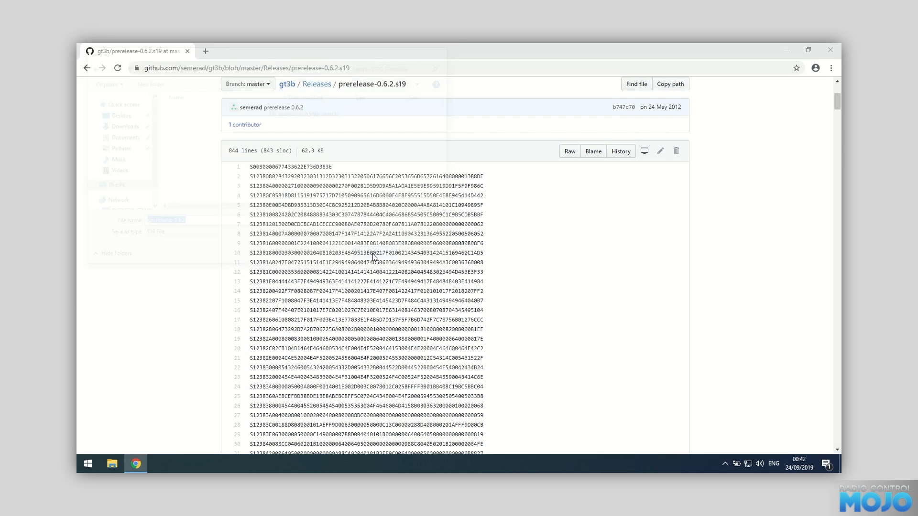
Leave the browser and launch ST Visual Programmer from its desktop shortcut
{"action": "left_click", "coordinate": [568, 151]}
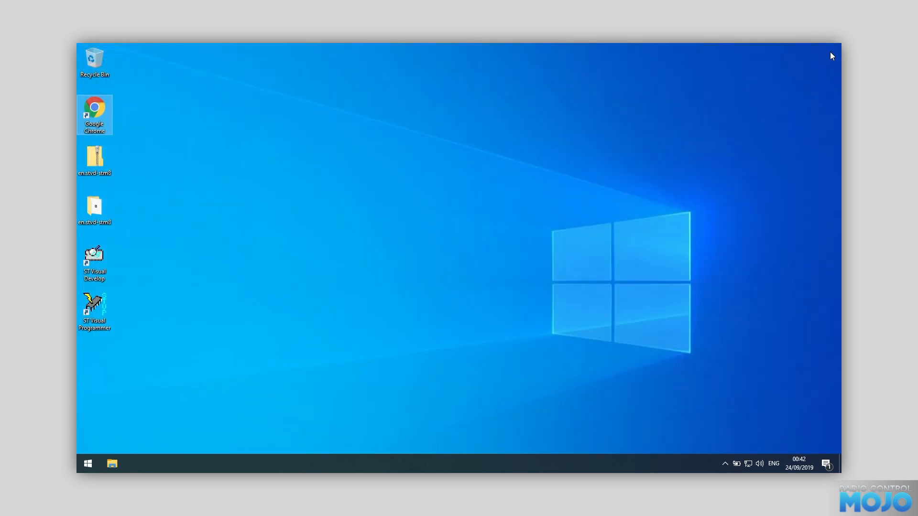
{"action": "left_click", "coordinate": [93, 310]}
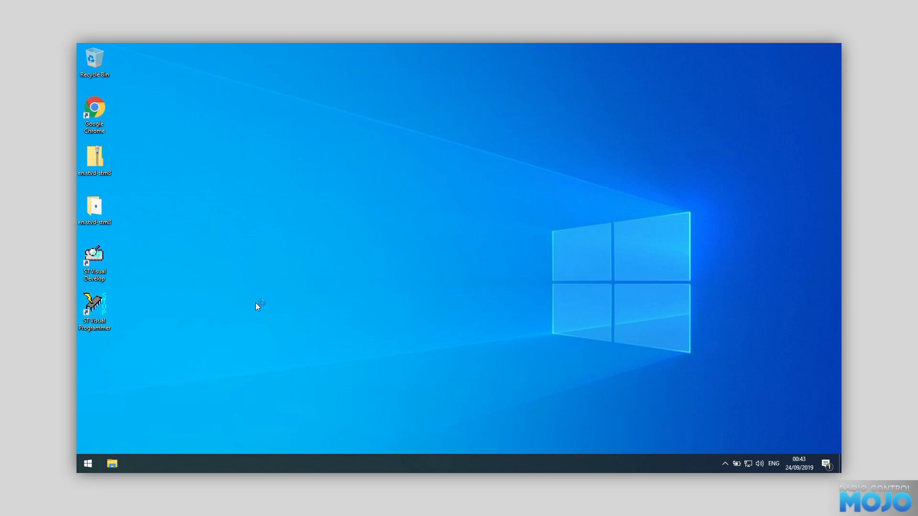
{"action": "double_click", "coordinate": [93, 309]}
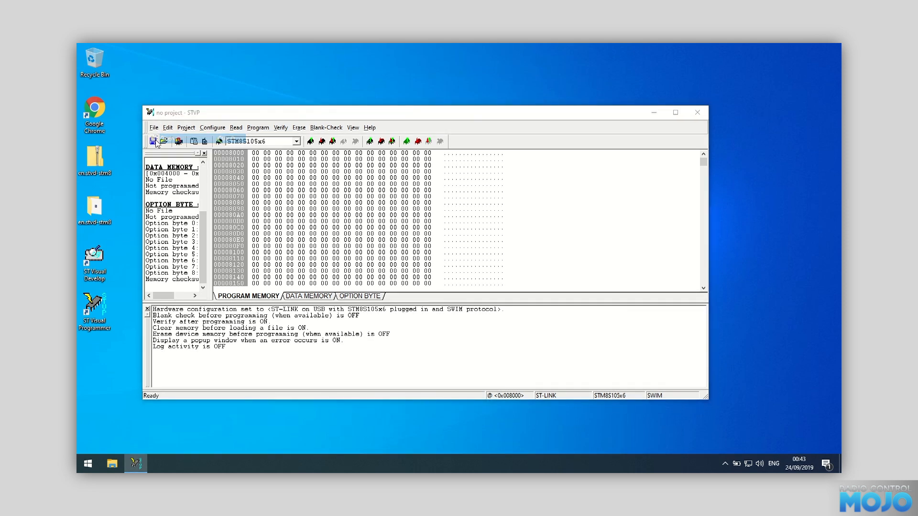
Load prerelease-0.6.2.s19 from Documents\GT3C_Firmware into program memory
{"action": "left_click", "coordinate": [164, 141]}
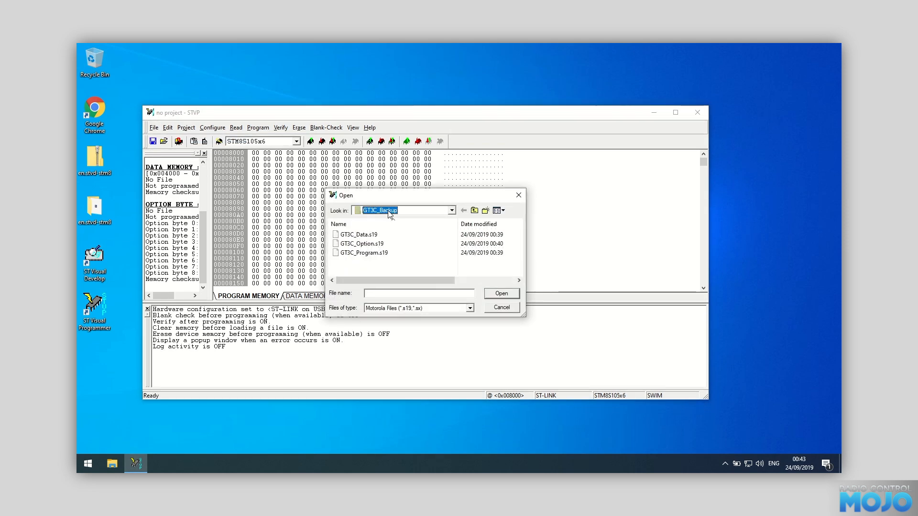
{"action": "left_click", "coordinate": [474, 210]}
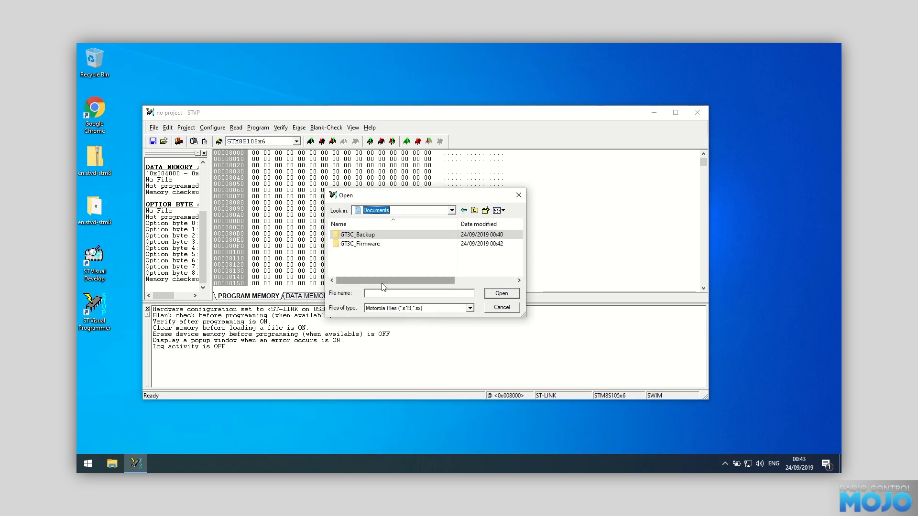
{"action": "double_click", "coordinate": [361, 244]}
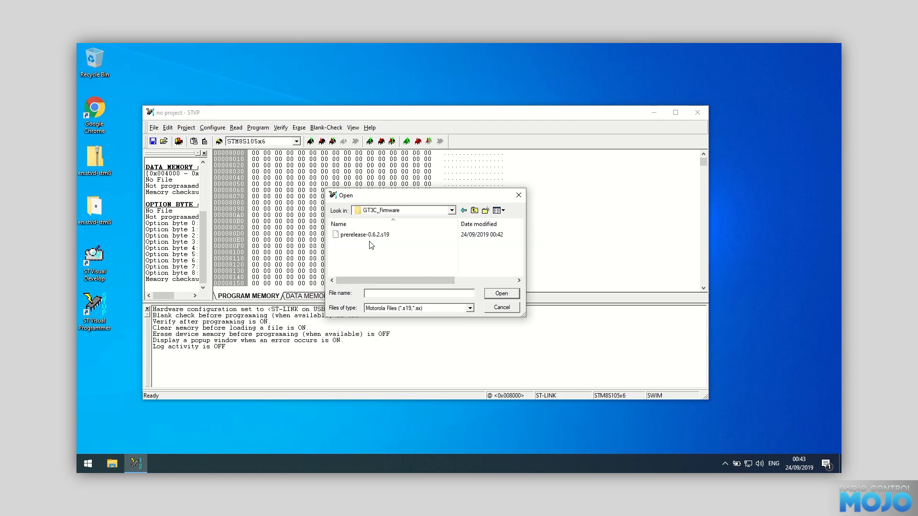
{"action": "left_click", "coordinate": [366, 234]}
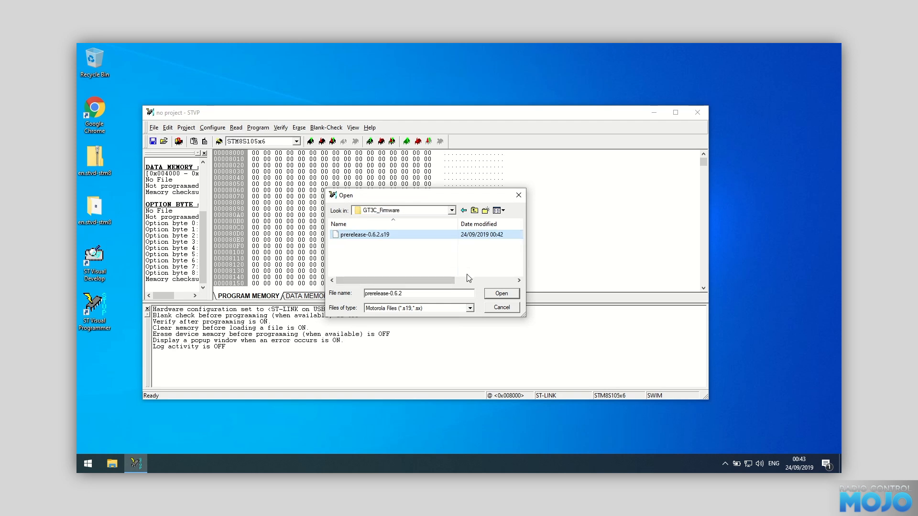
{"action": "left_click", "coordinate": [500, 294]}
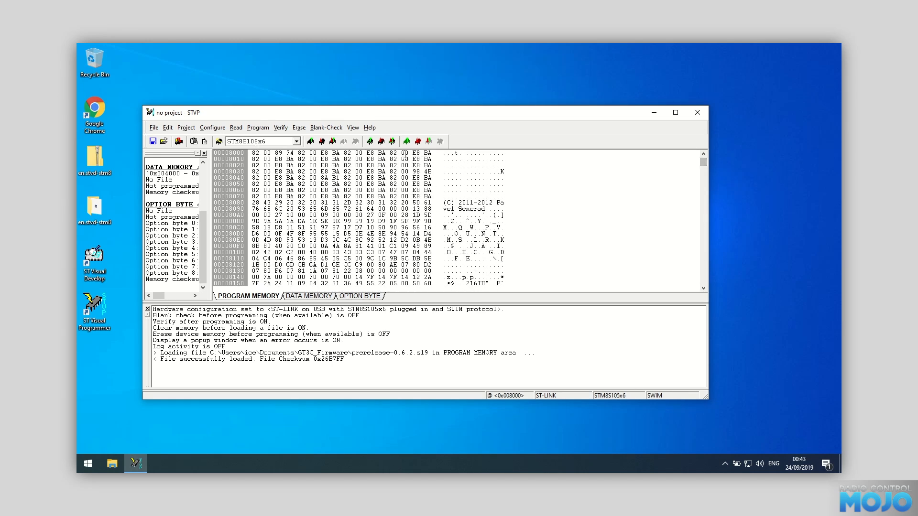
{"action": "mouse_move", "coordinate": [321, 142]}
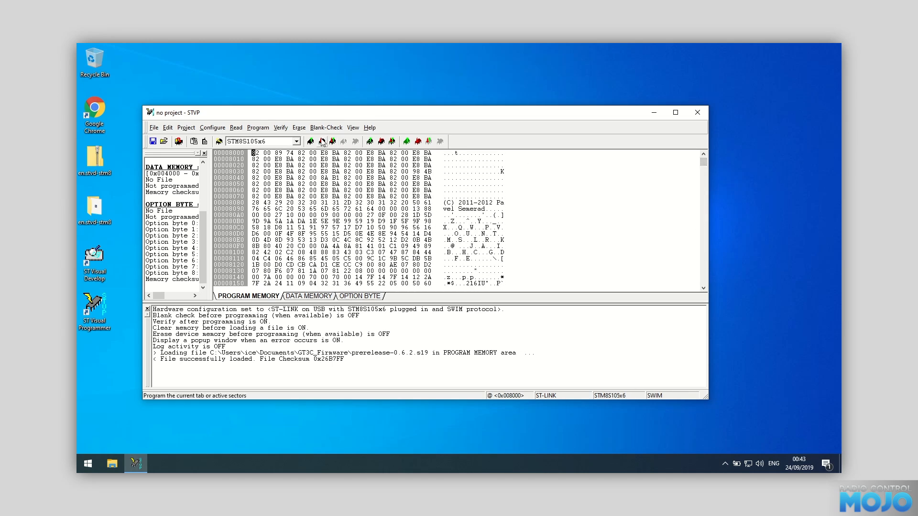
{"action": "mouse_move", "coordinate": [321, 141]}
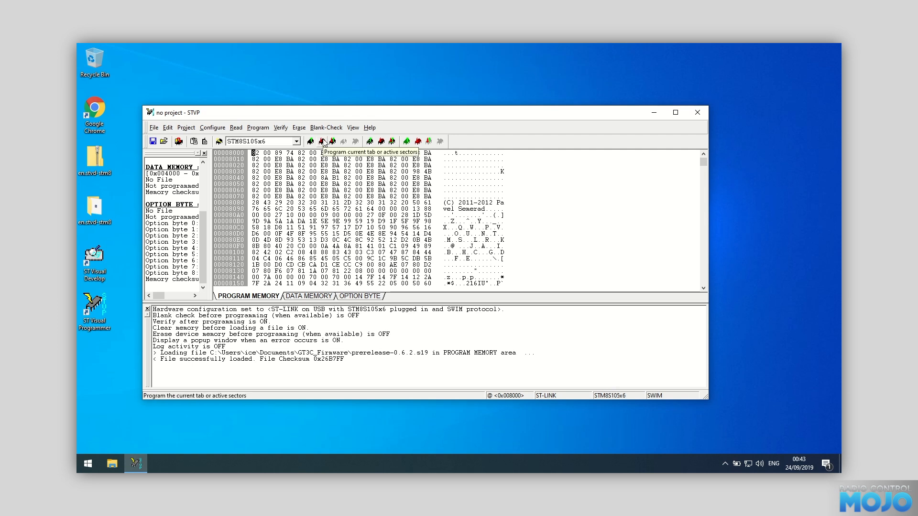
Program the current tab to the STM8S105x6 and let verification complete
{"action": "left_click", "coordinate": [322, 142]}
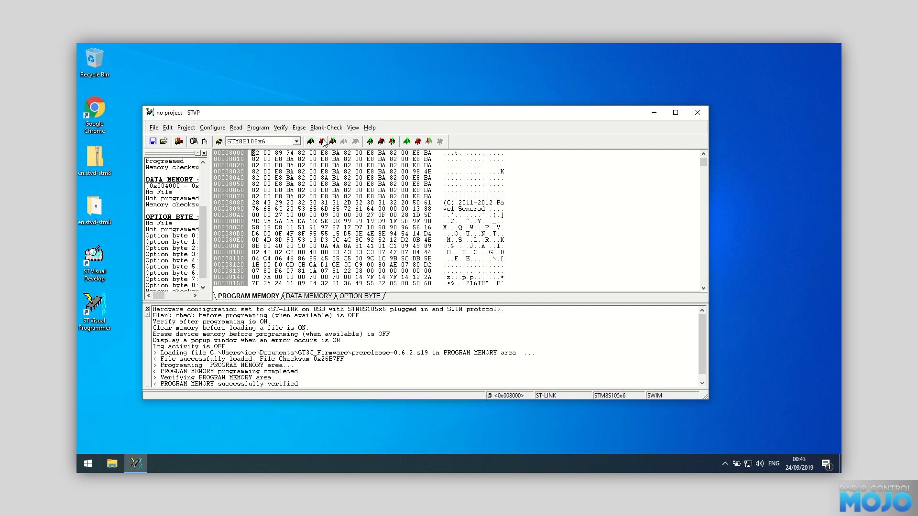
{"action": "mouse_move", "coordinate": [322, 142]}
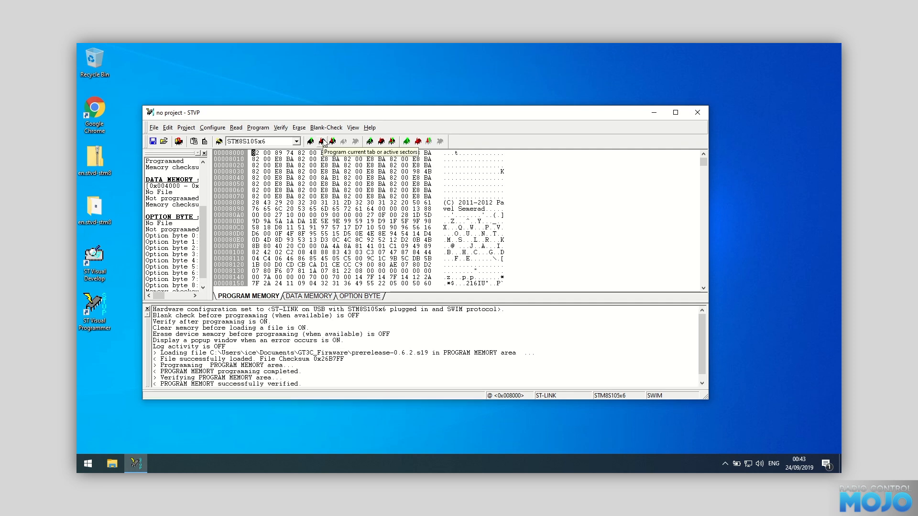